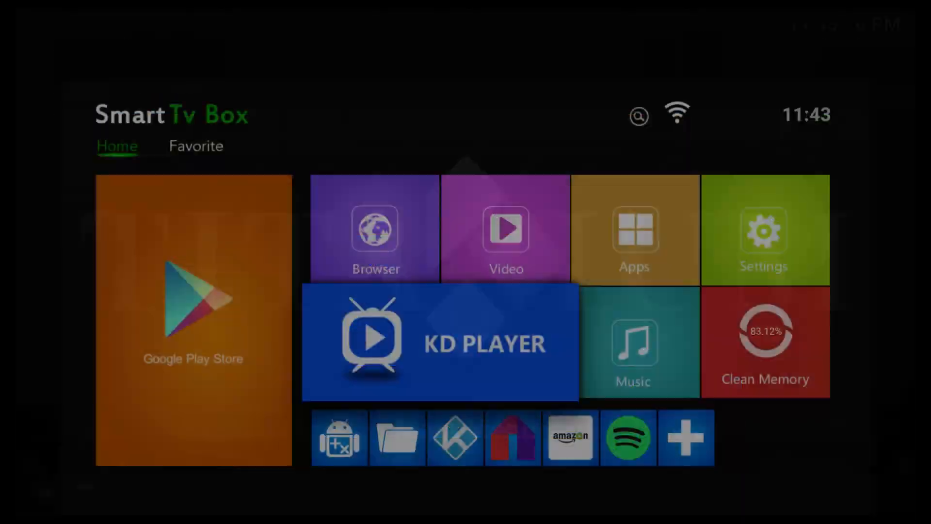
# Launch Kodi from the TV box launcher's bottom app row.
pyautogui.click(438, 343)
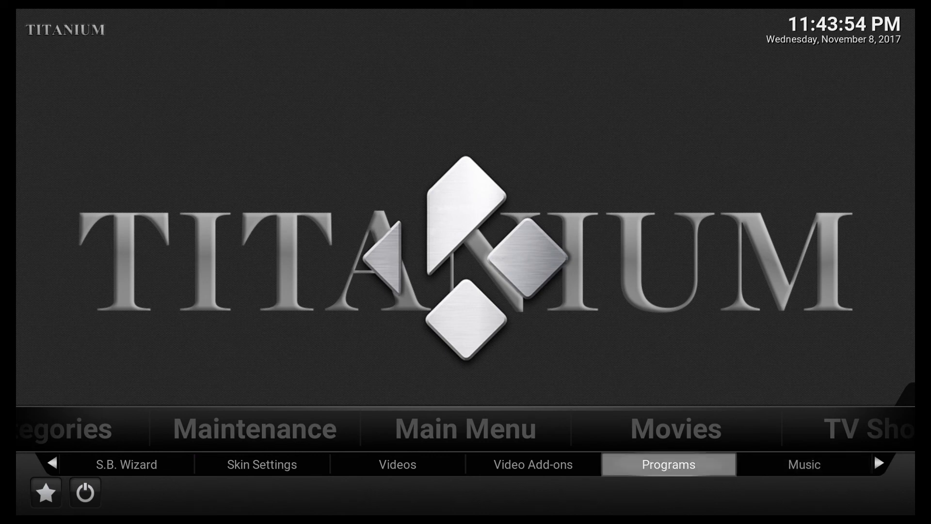
# Start Ares Wizard from the Program add-ons list.
pyautogui.click(668, 464)
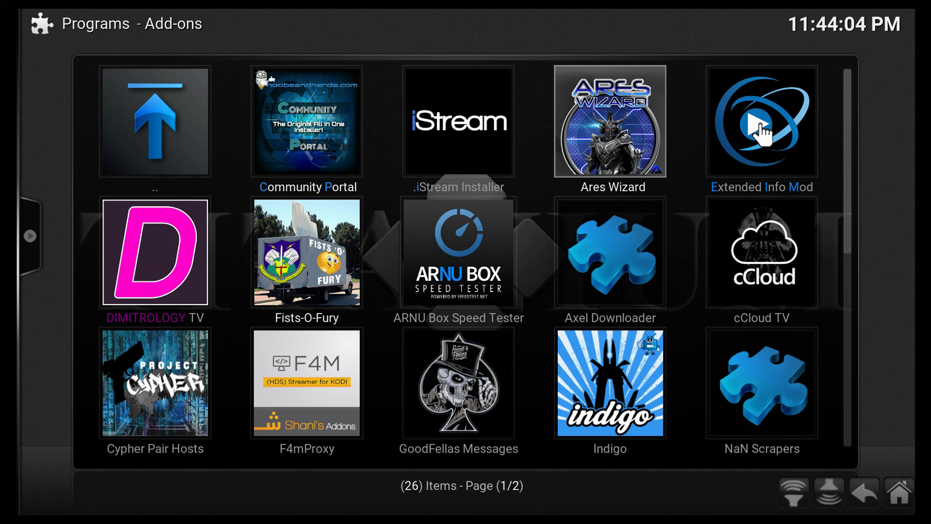
pyautogui.click(762, 122)
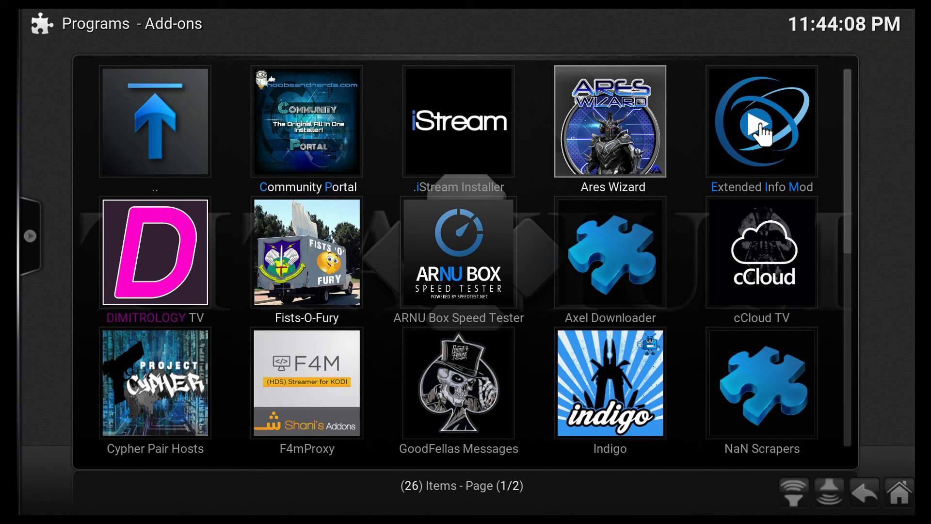
pyautogui.click(609, 121)
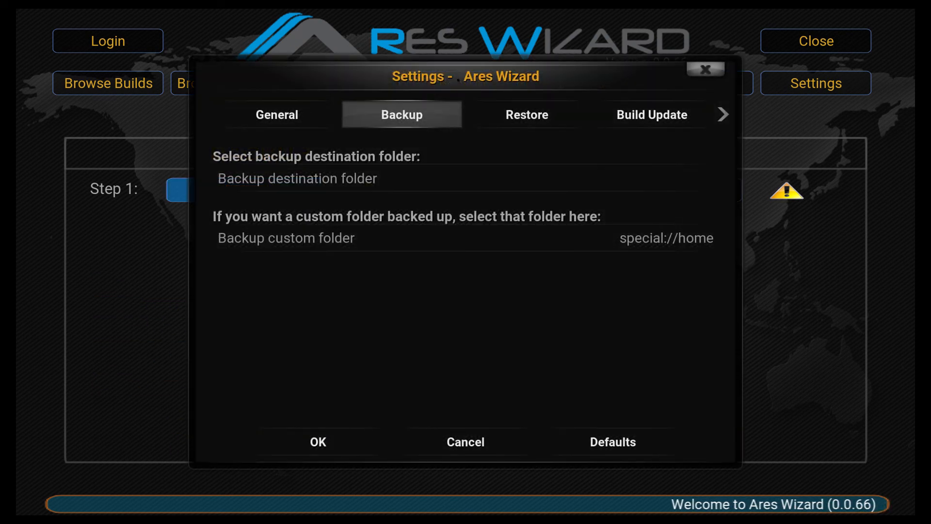
# Browse the root filesystem to choose /sdcard/ as the backup destination and save the settings.
pyautogui.click(297, 178)
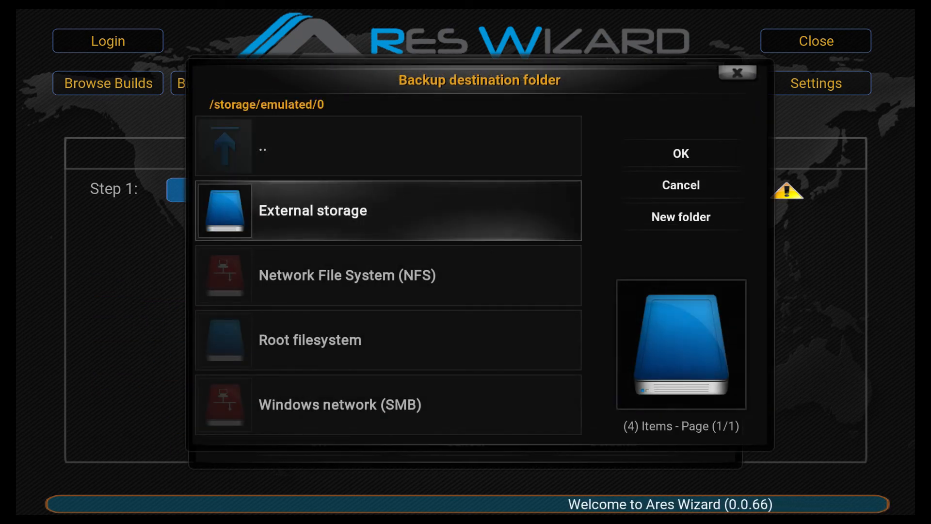
pyautogui.click(310, 340)
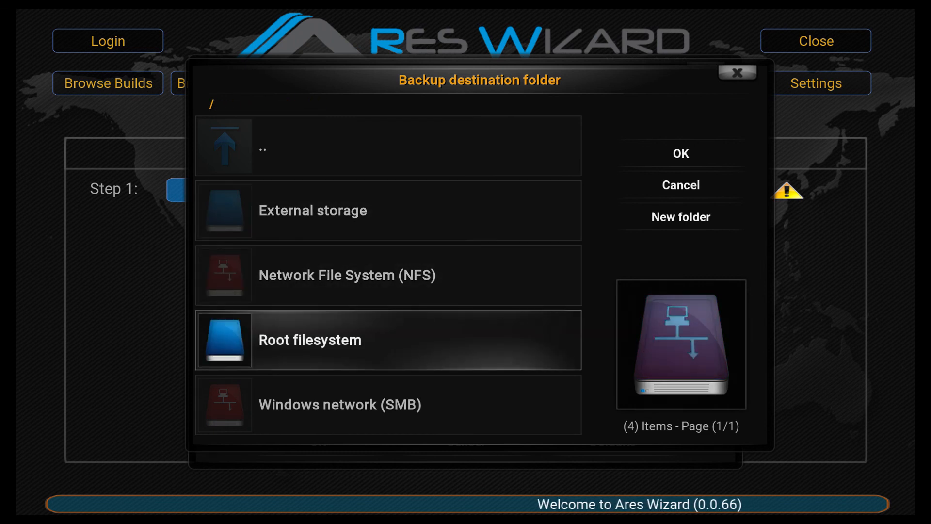
pyautogui.doubleClick(310, 340)
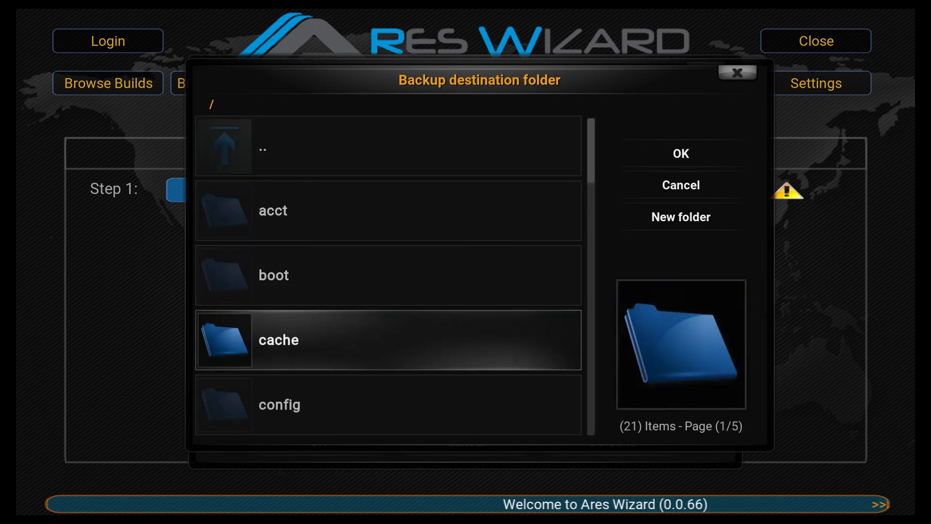
pyautogui.scroll(-3)
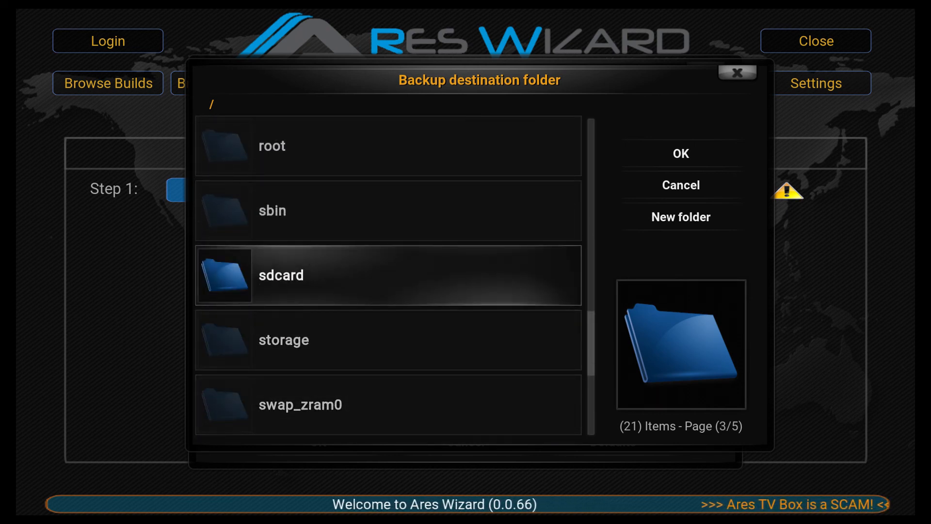
pyautogui.doubleClick(281, 274)
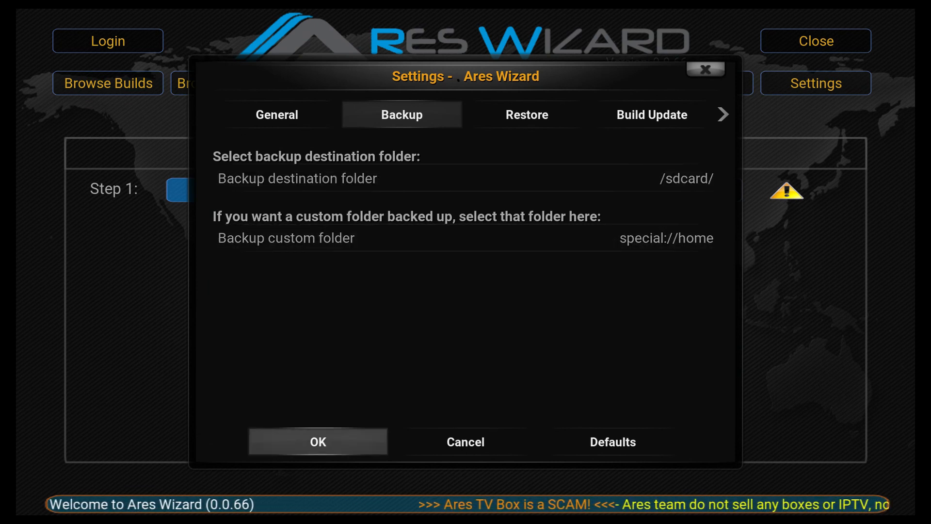
pyautogui.click(317, 441)
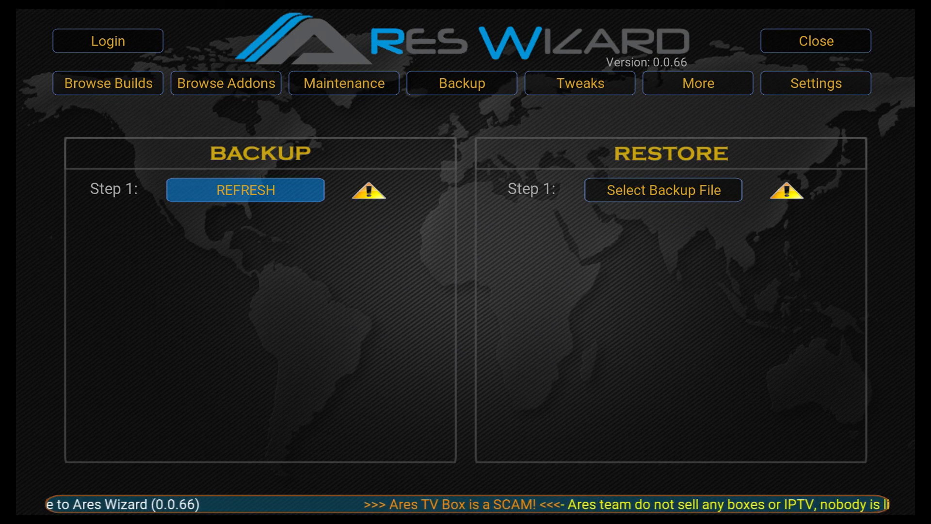
# Refresh the backup panel, choose Full System Backup and make the backup to /sdcard/.
pyautogui.click(244, 189)
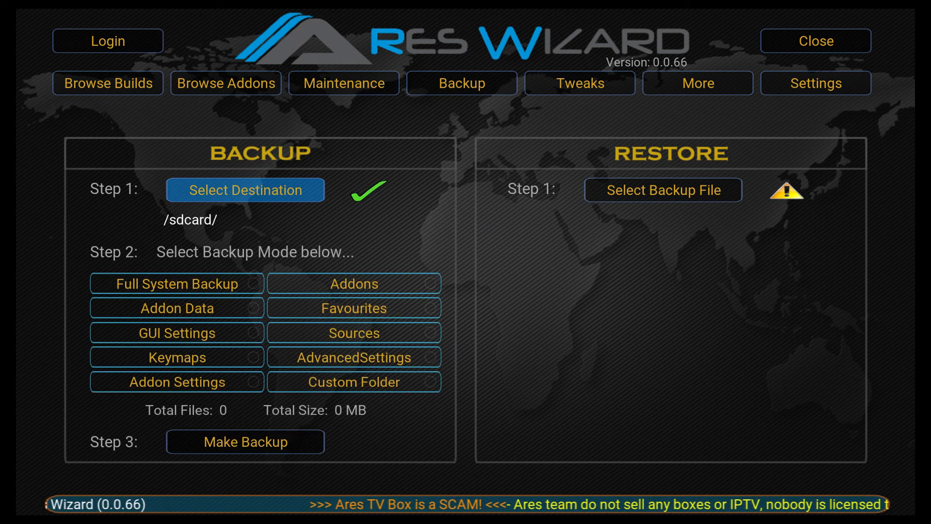
pyautogui.click(176, 283)
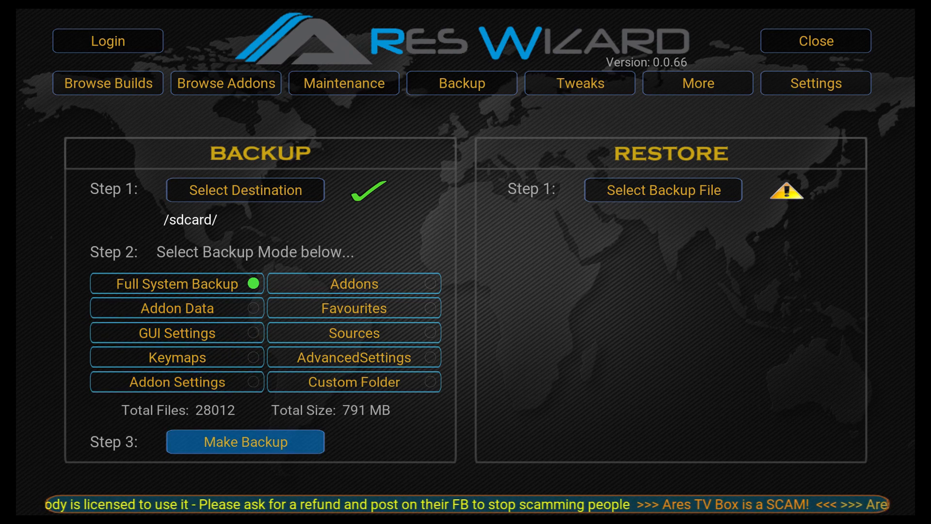
pyautogui.click(244, 441)
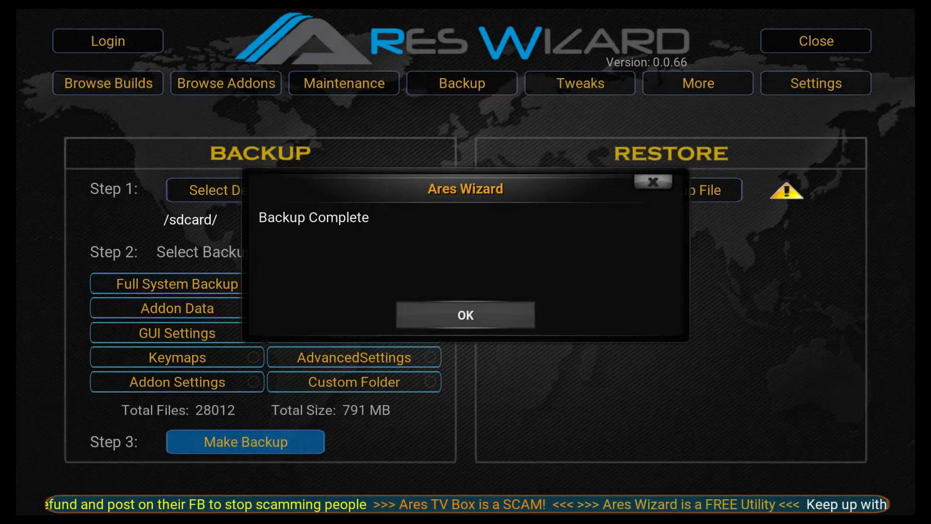
# Dismiss both backup messages, close Ares Wizard and return to the Kodi home screen.
pyautogui.click(464, 314)
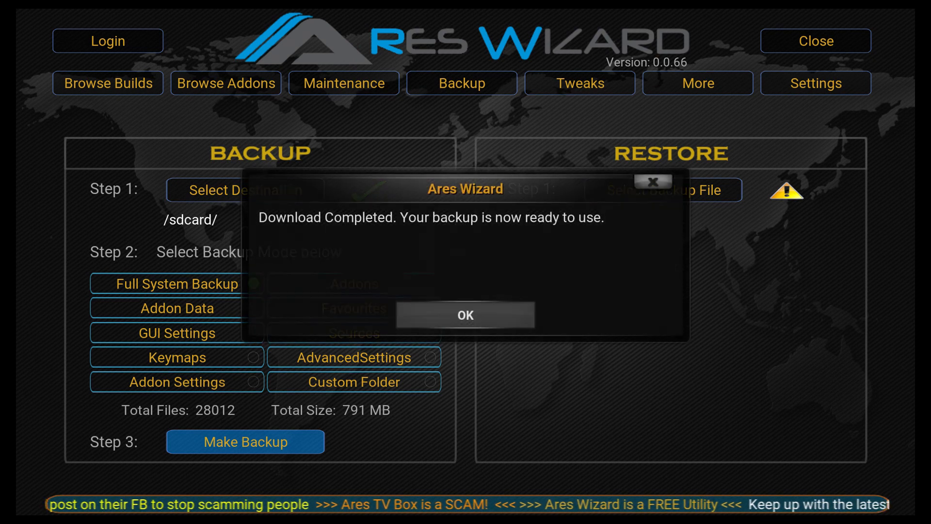
pyautogui.click(465, 314)
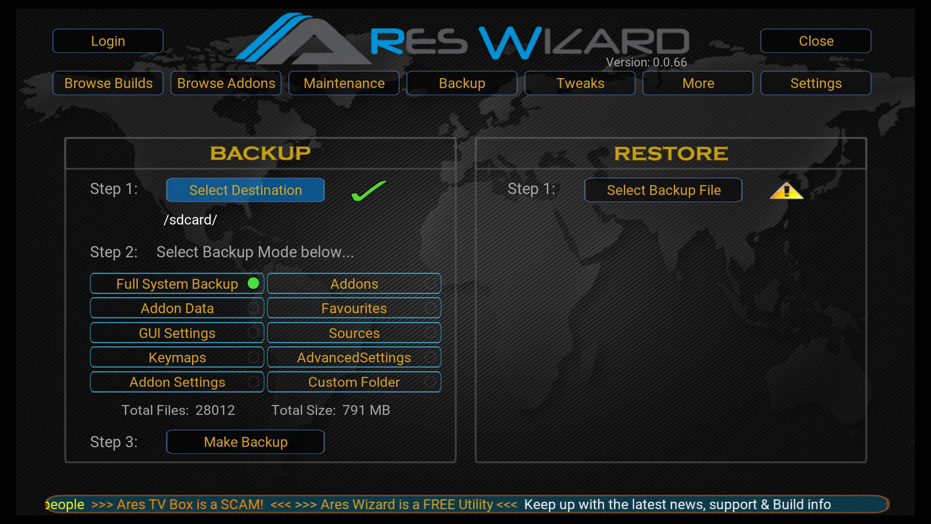
pyautogui.click(107, 84)
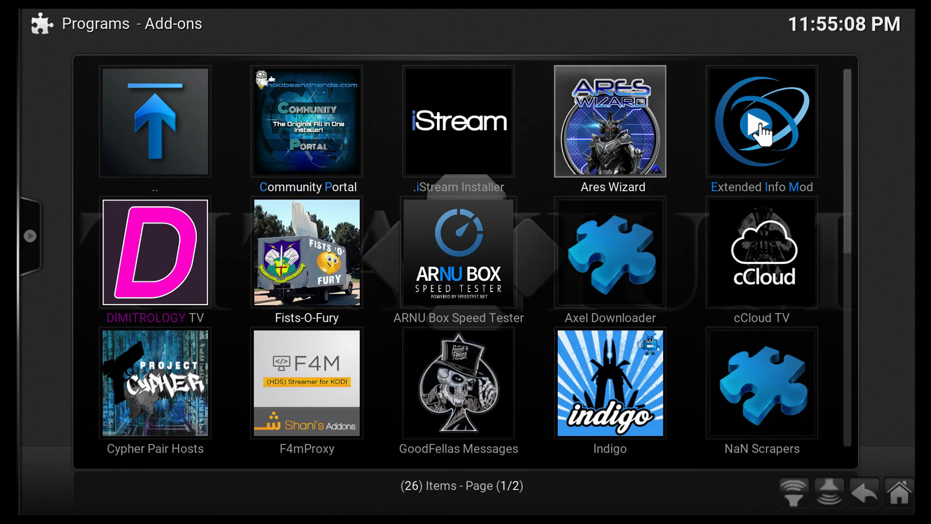
pyautogui.click(863, 493)
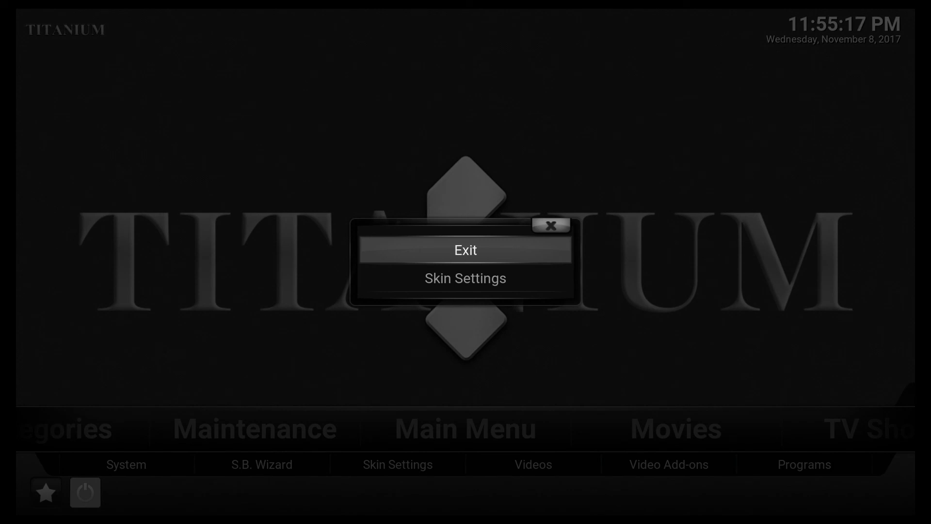
# Exit Kodi to the launcher and reach the installed apps list in device Settings.
pyautogui.click(465, 250)
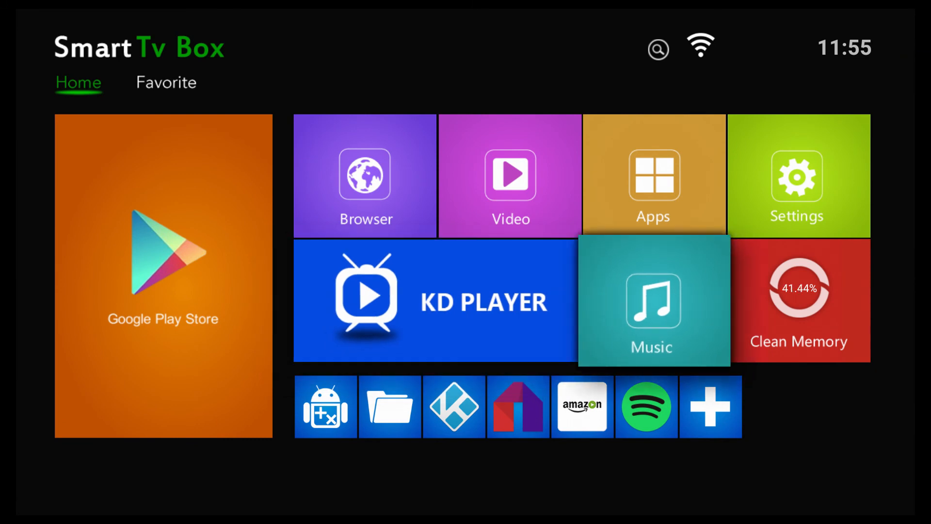
pyautogui.moveTo(798, 175)
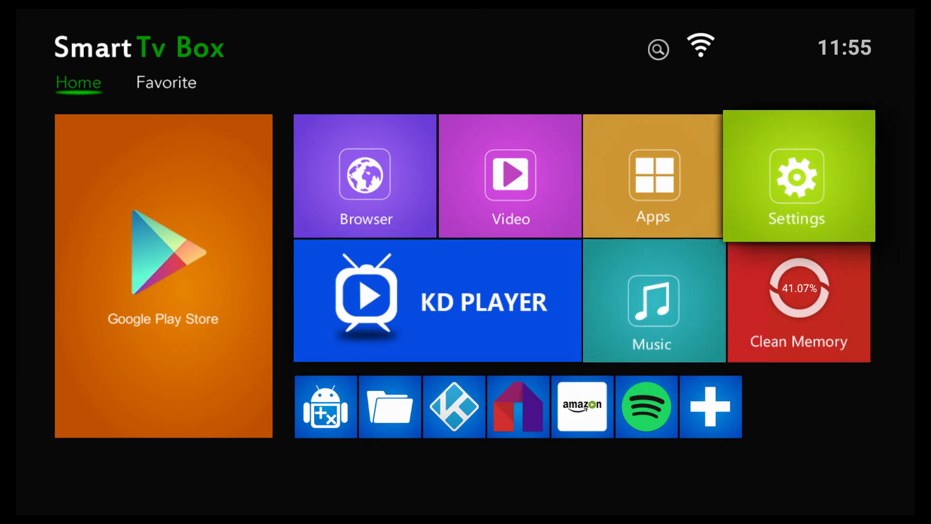
pyautogui.click(797, 176)
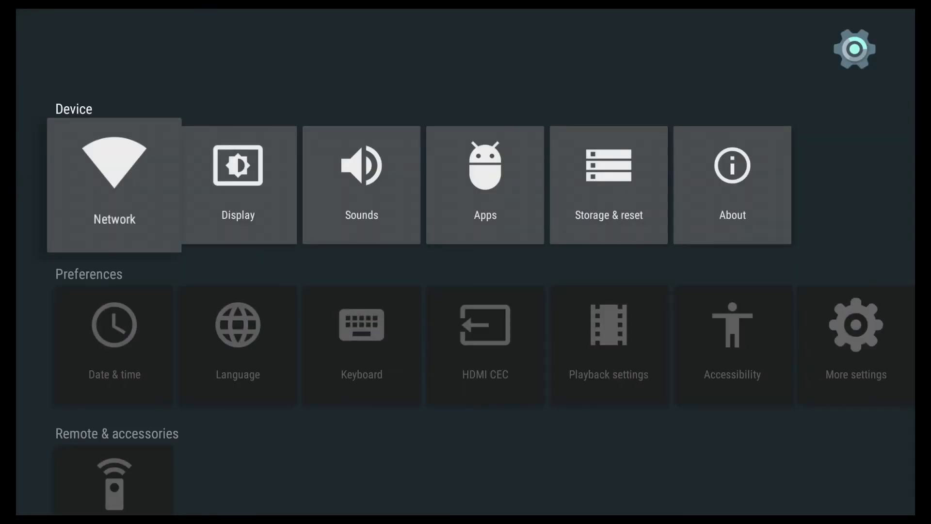
pyautogui.click(485, 184)
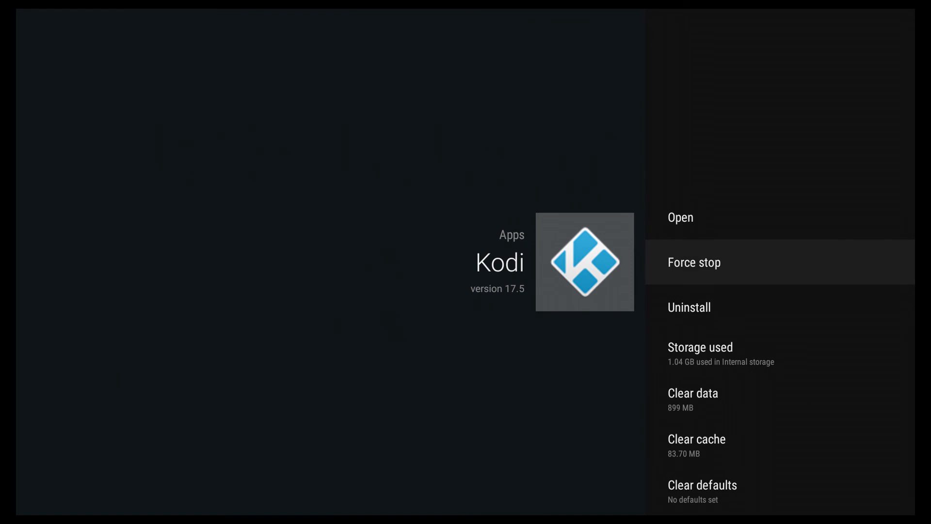
# Clear Kodi's app data and confirm, leaving 0.00 B data stored.
pyautogui.scroll(-3)
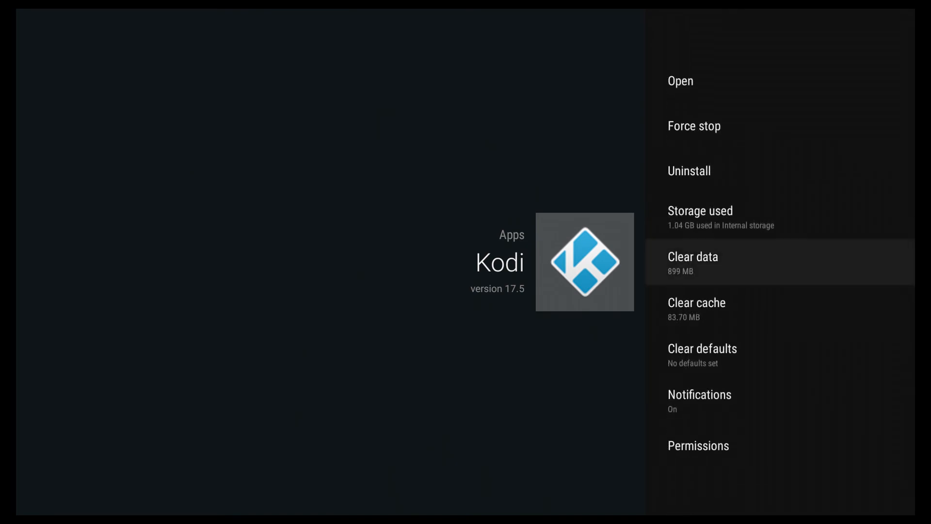
pyautogui.click(693, 263)
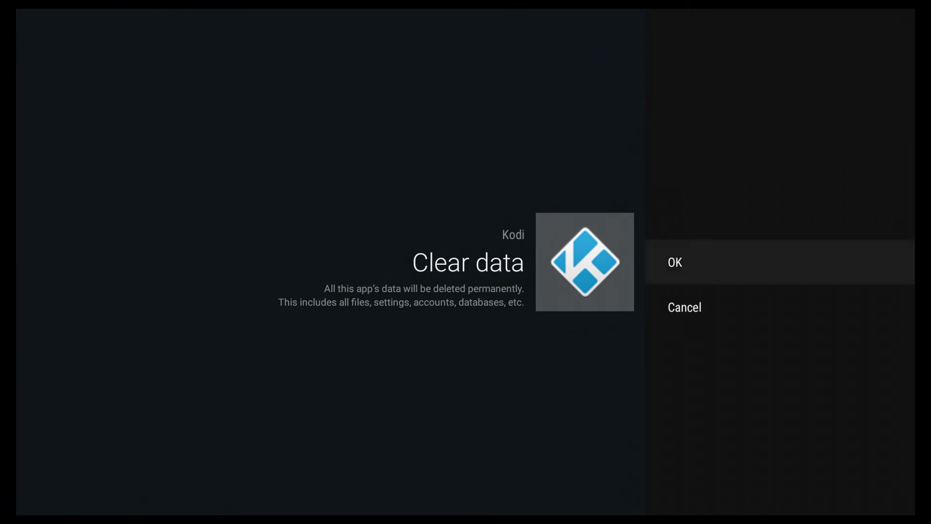
pyautogui.click(674, 262)
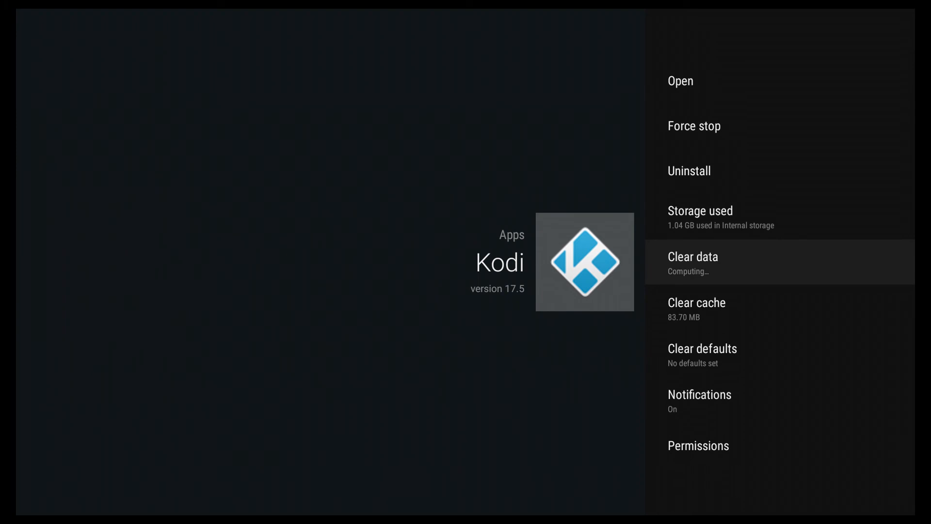
pyautogui.click(693, 256)
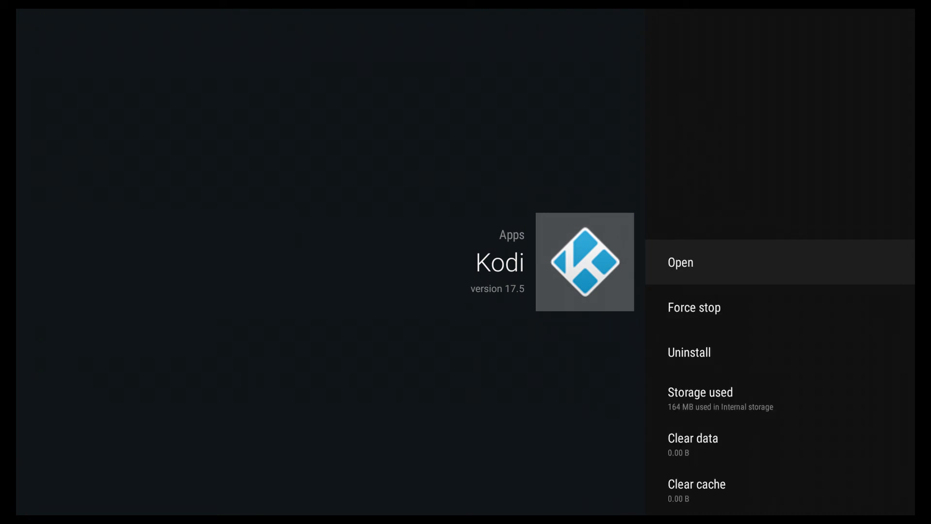
# Relaunch Kodi fresh and go to File manager on the System screen.
pyautogui.click(680, 262)
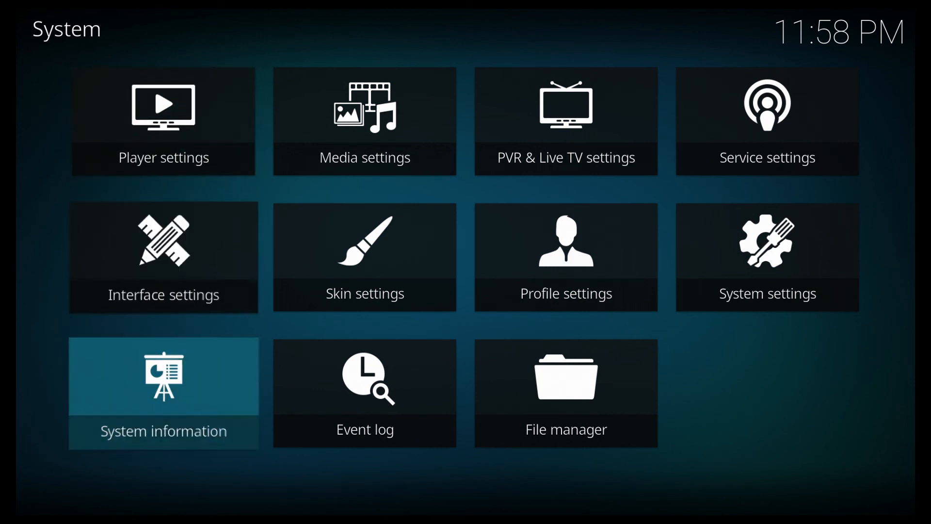
pyautogui.moveTo(565, 391)
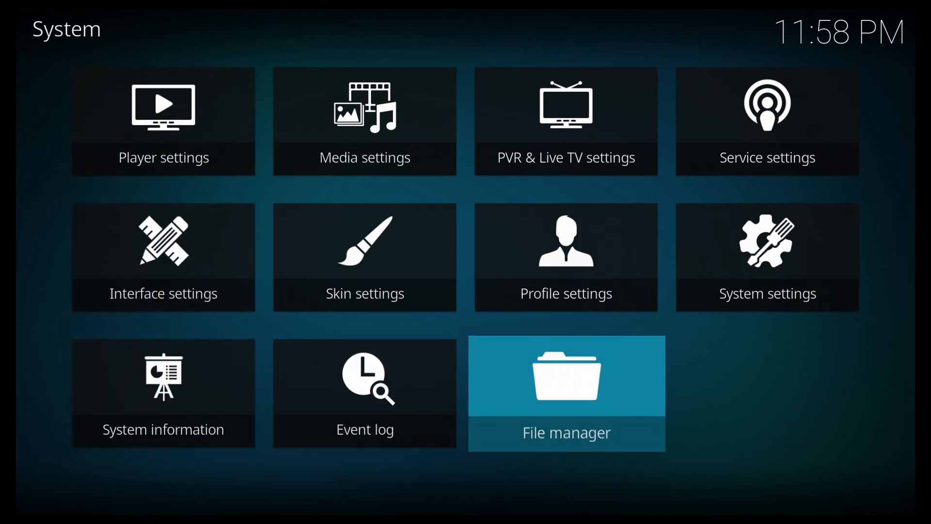
pyautogui.click(565, 393)
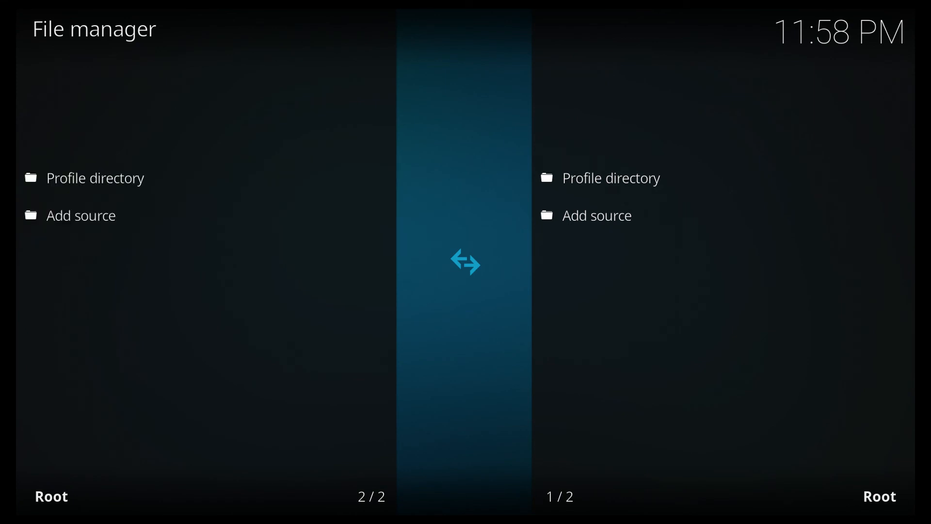
pyautogui.click(81, 215)
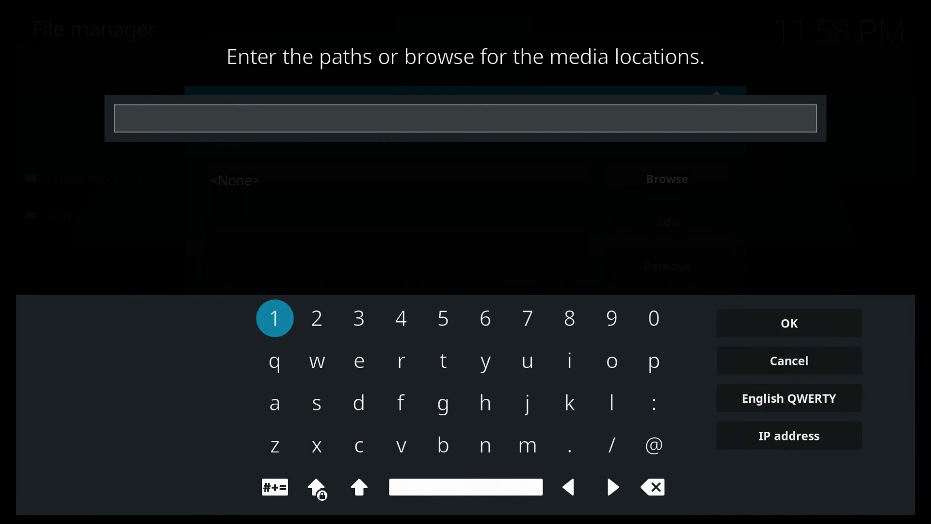
pyautogui.click(485, 402)
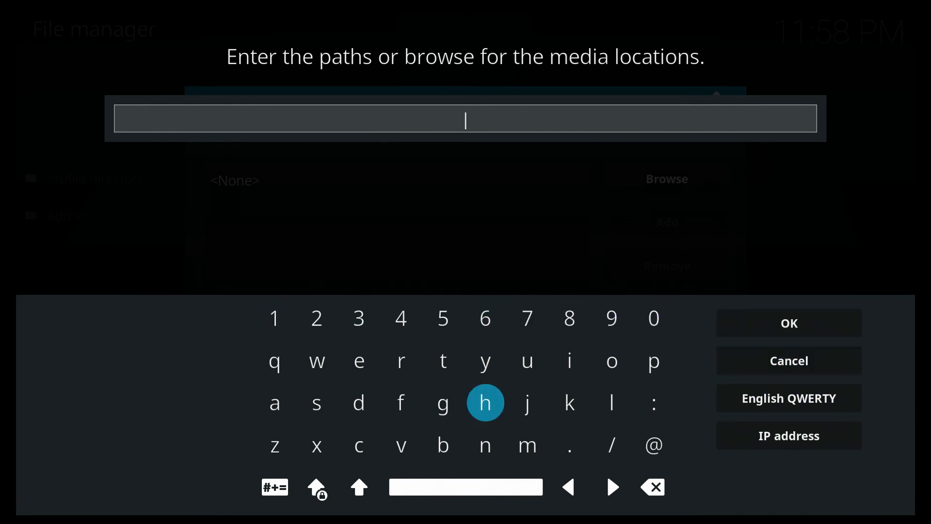
pyautogui.click(485, 402)
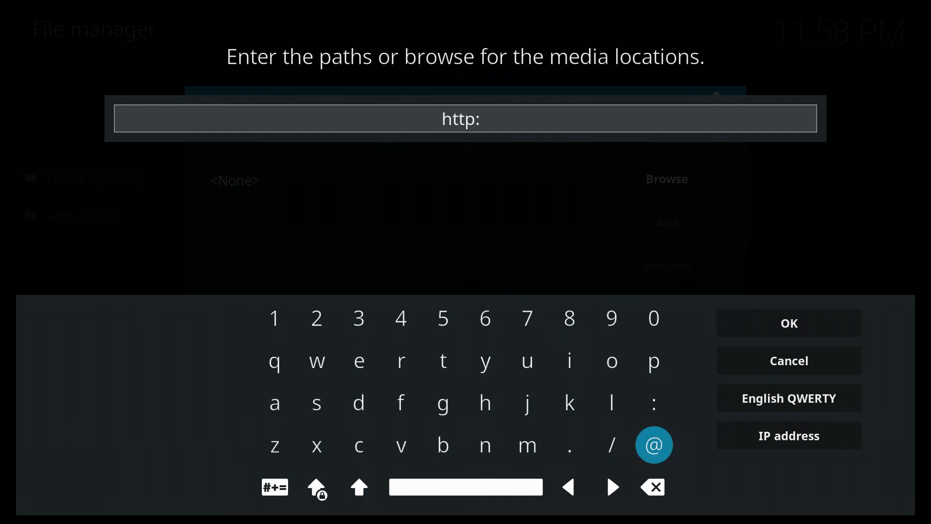
pyautogui.click(612, 446)
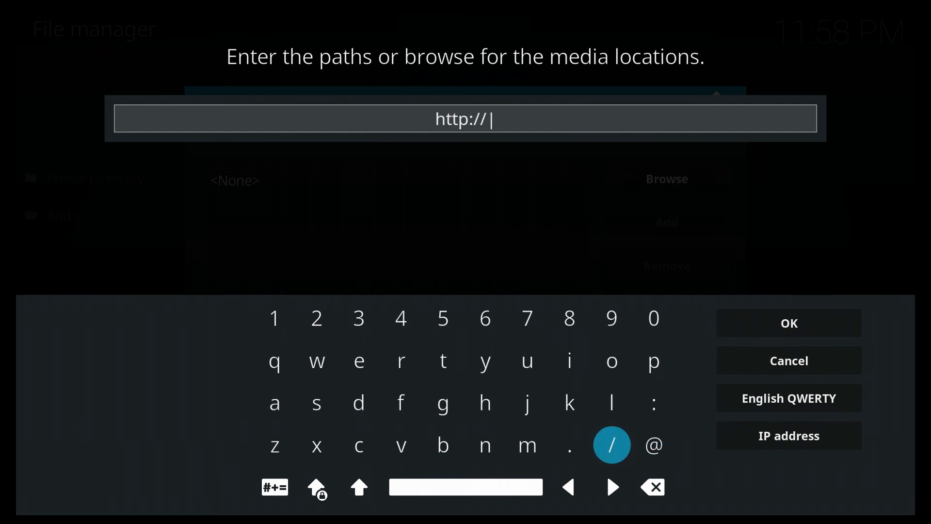
pyautogui.click(526, 402)
pyautogui.write('jayhawkmedia.org/kod')
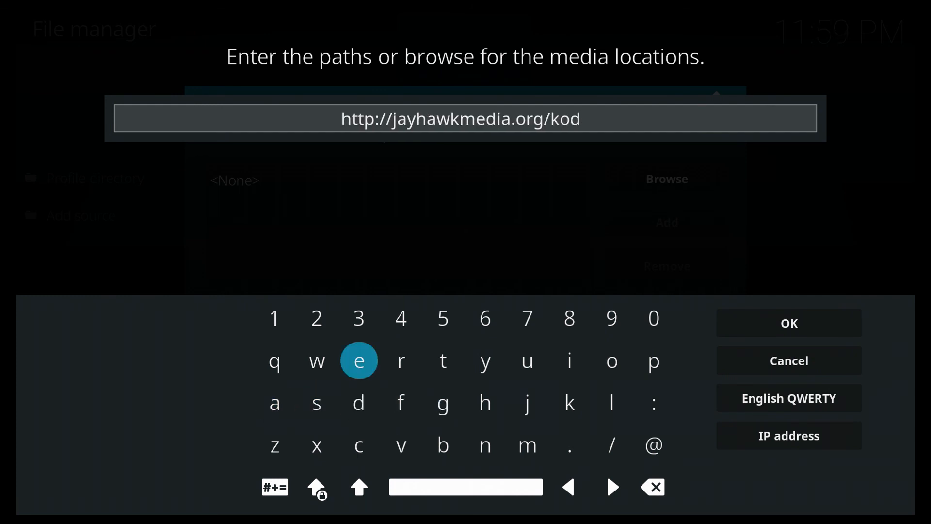
pyautogui.click(568, 361)
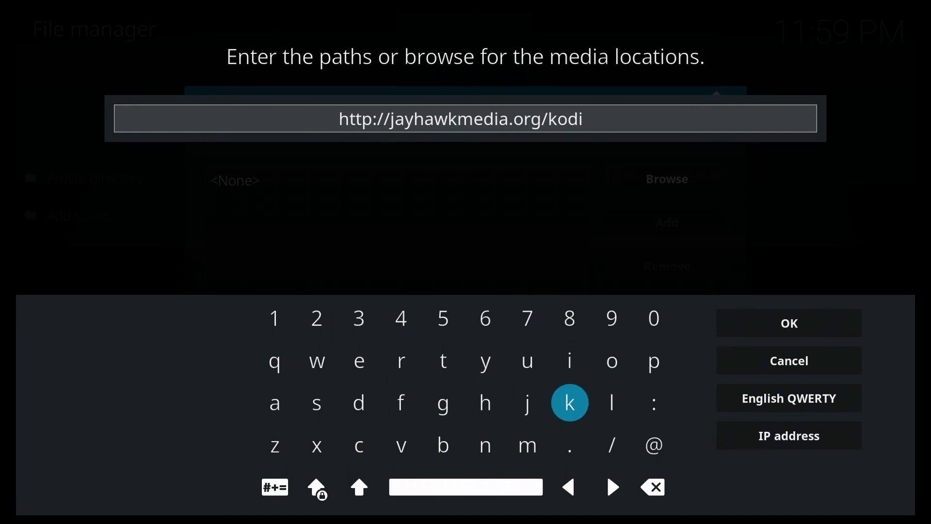
pyautogui.moveTo(788, 360)
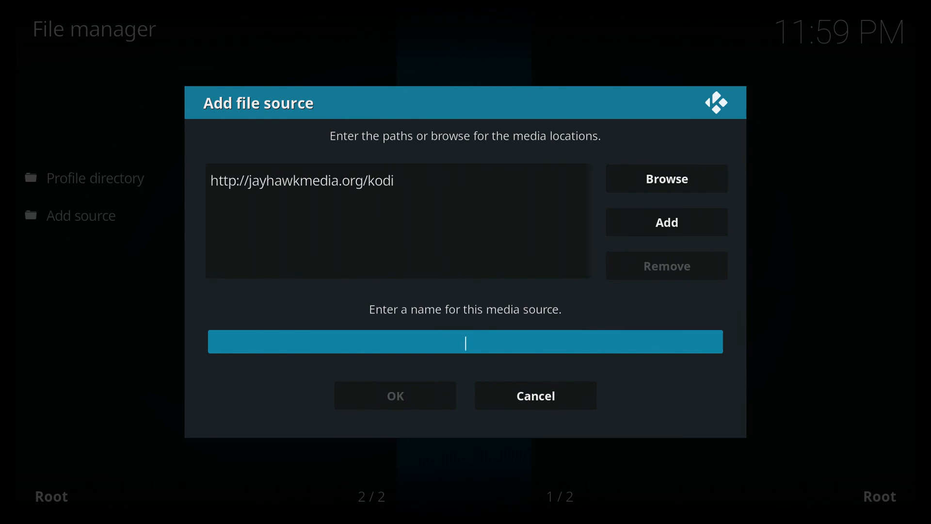
# Name the source jayhawk and save the new file source.
pyautogui.click(464, 341)
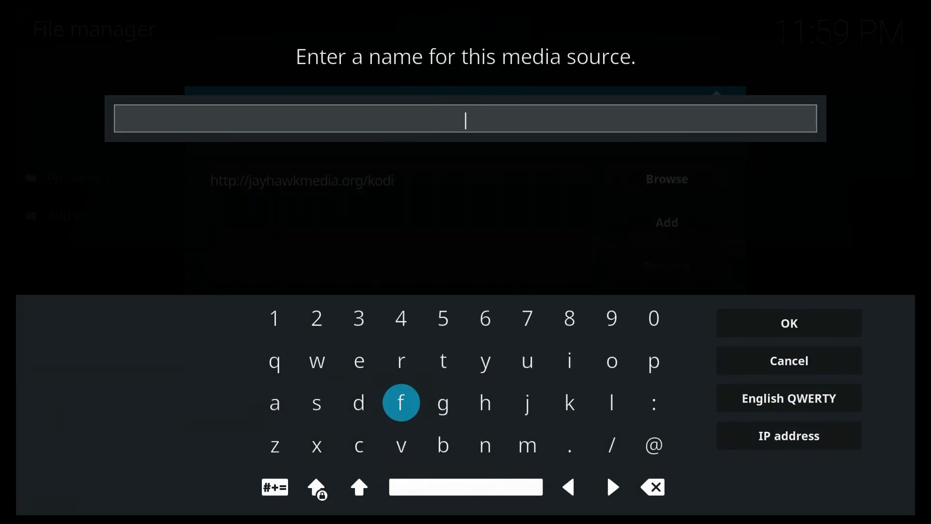
pyautogui.click(527, 401)
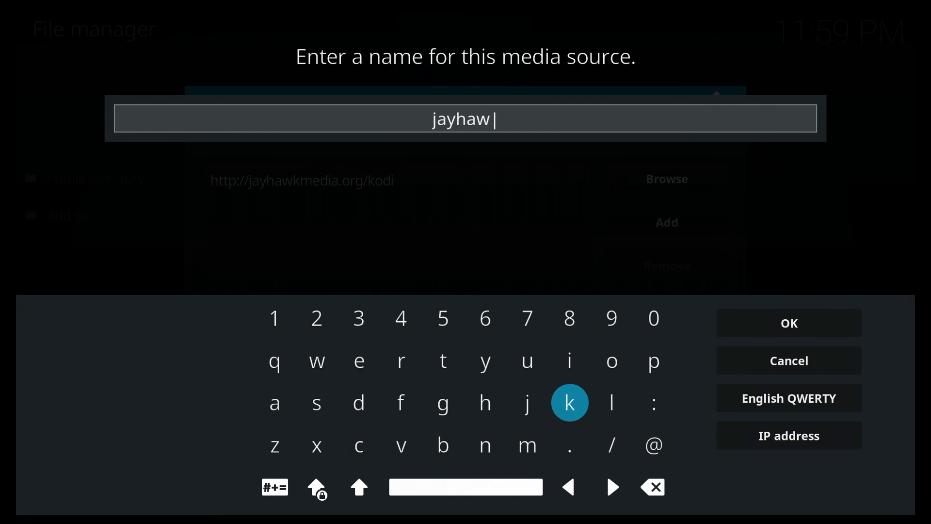
pyautogui.click(569, 401)
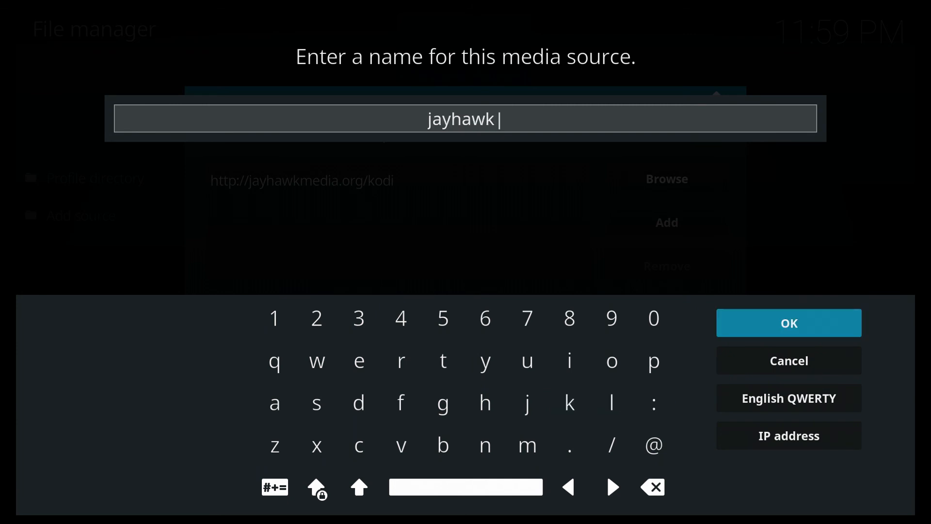
pyautogui.click(788, 322)
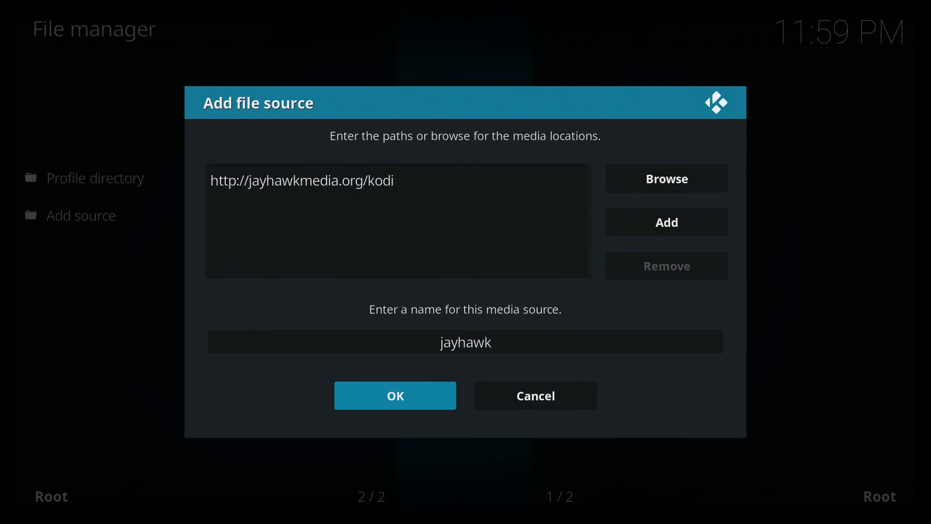
pyautogui.click(395, 395)
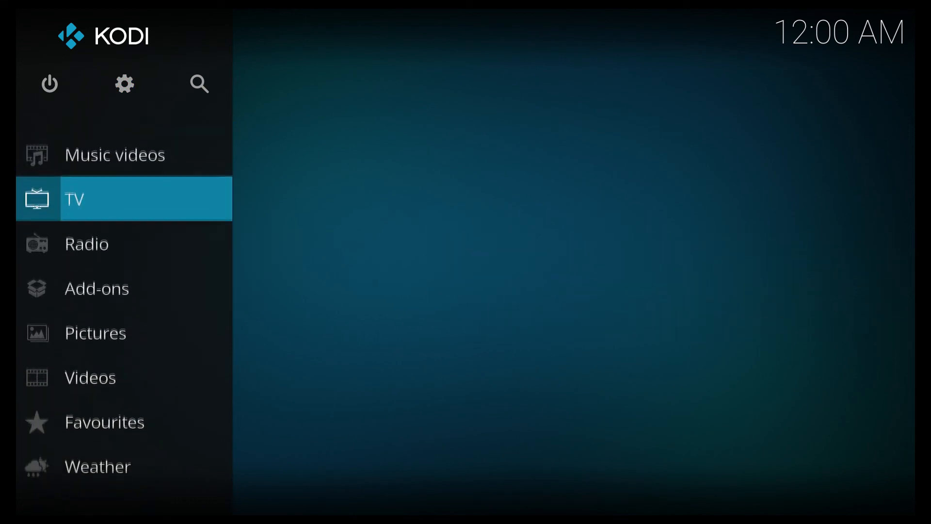
# Choose Install from zip file in the add-on browser, getting the unknown-sources Disabled notice.
pyautogui.click(97, 289)
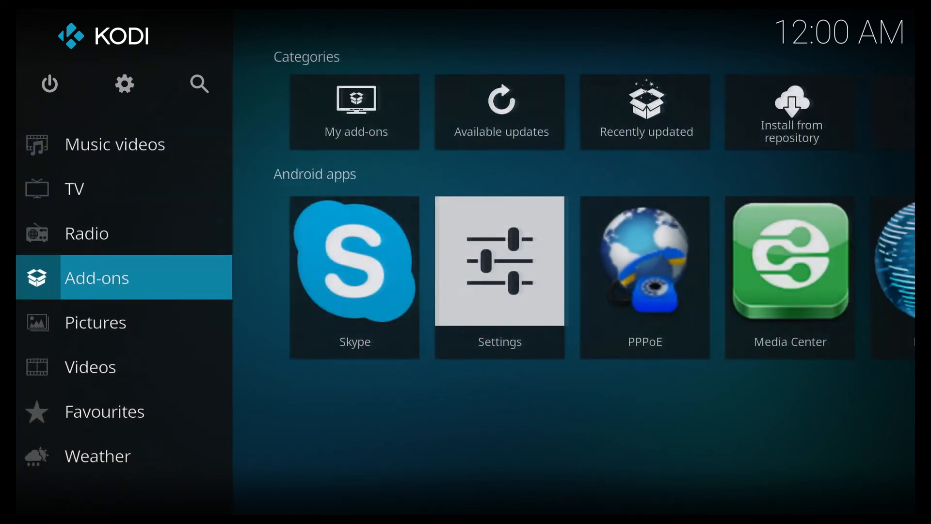
pyautogui.click(97, 277)
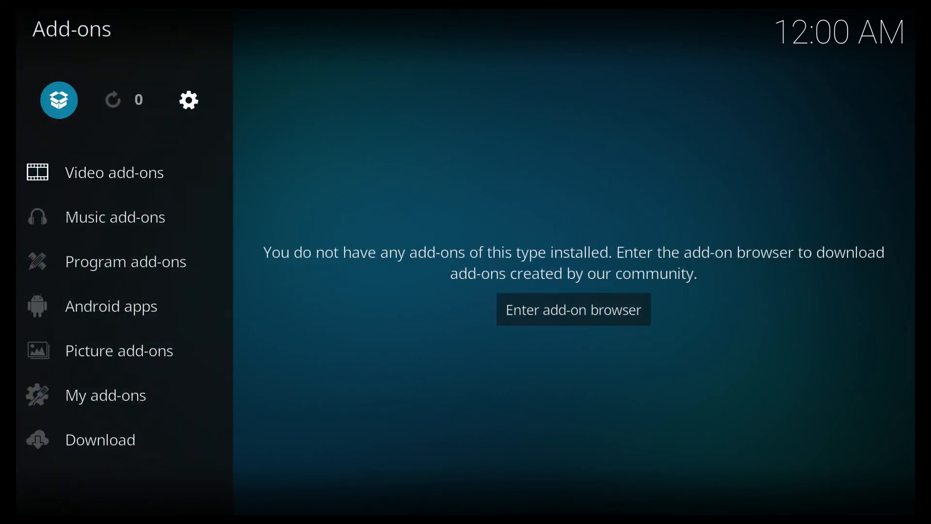
pyautogui.click(573, 308)
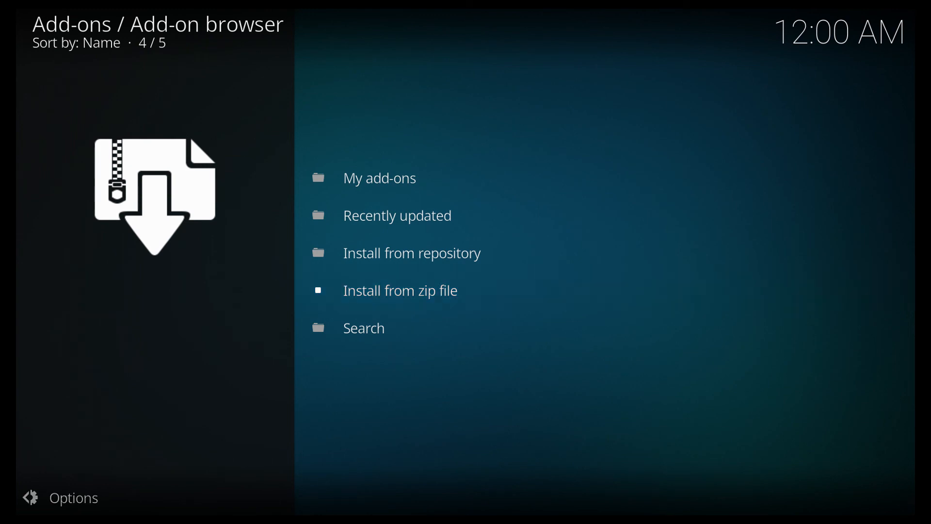
pyautogui.click(400, 290)
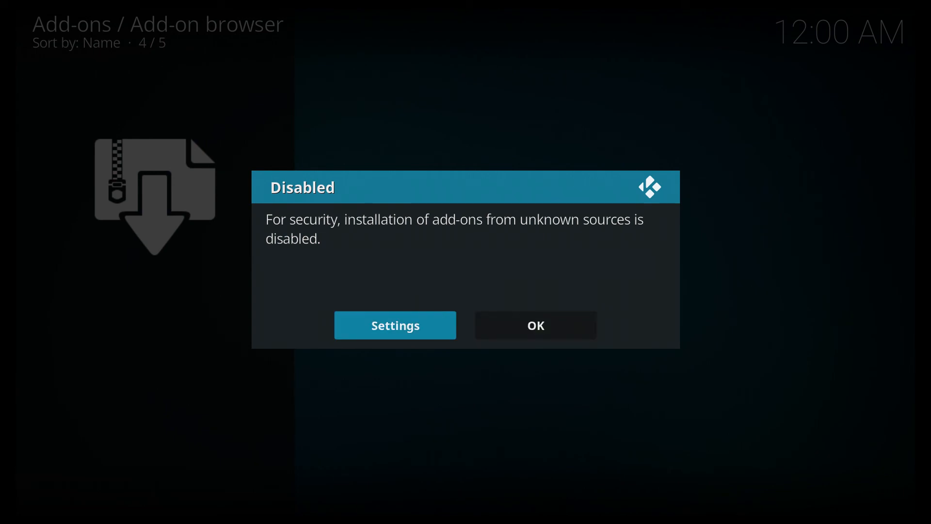
# Enable Unknown sources in add-on settings, accept the warning, and reopen Install from zip file.
pyautogui.click(394, 325)
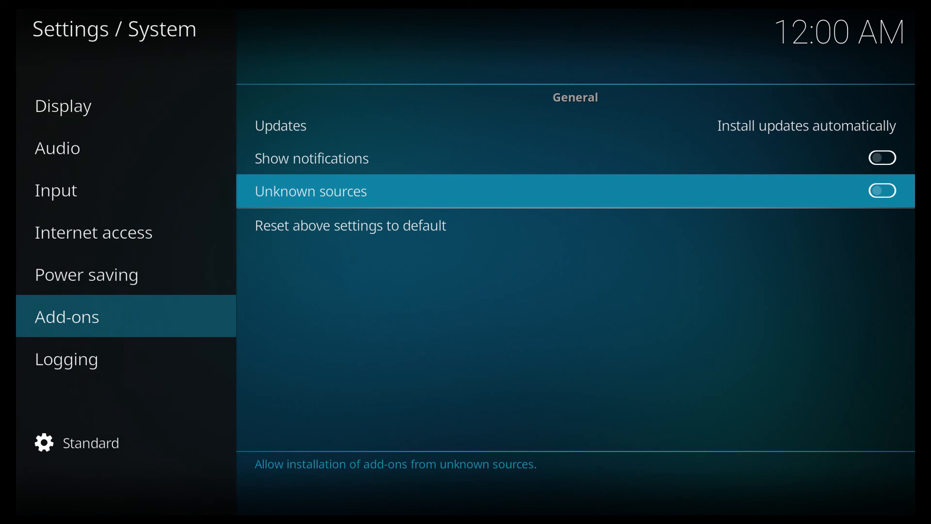
pyautogui.click(882, 191)
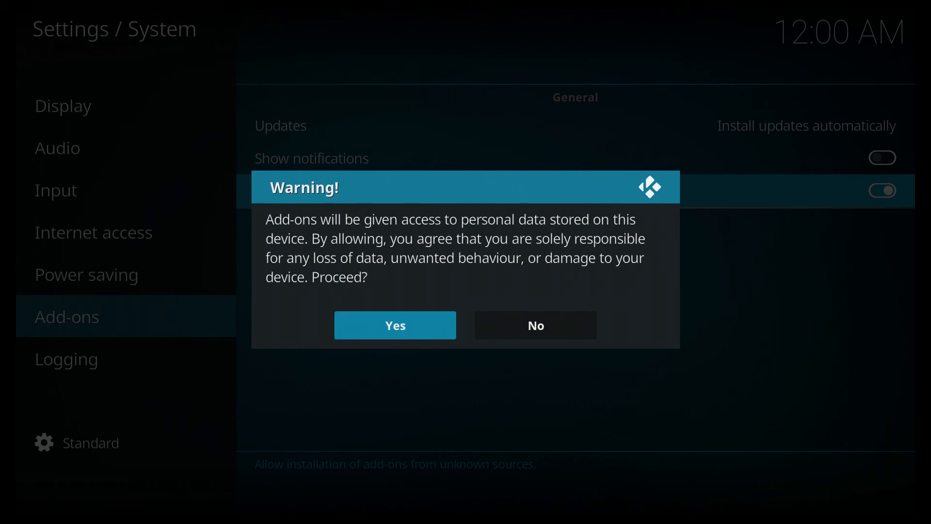
pyautogui.click(394, 325)
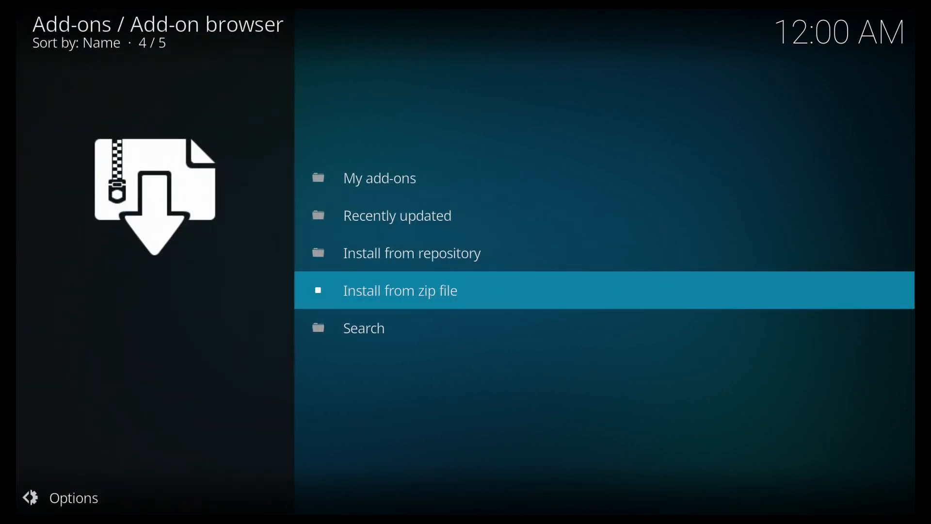
pyautogui.click(400, 290)
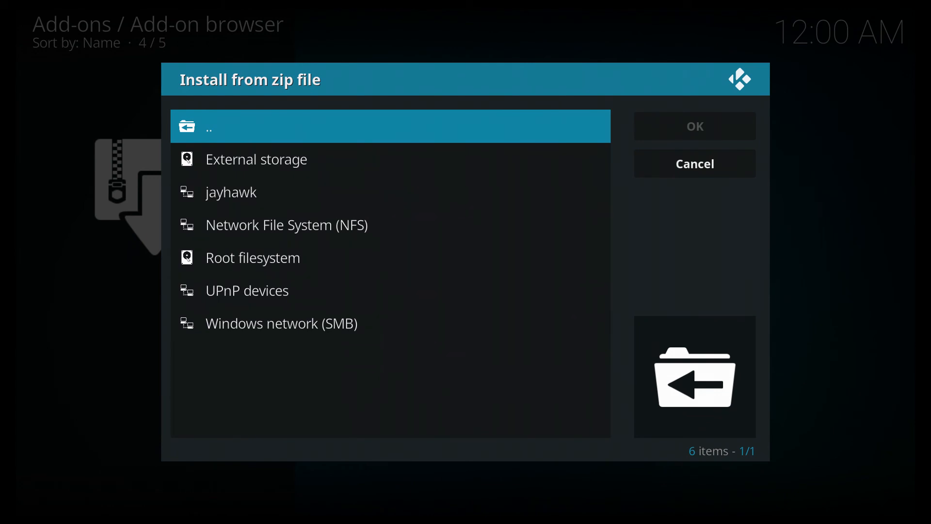
# Enter the jayhawk media source so plugin.program.jayhawkwizard.zip is listed.
pyautogui.click(255, 158)
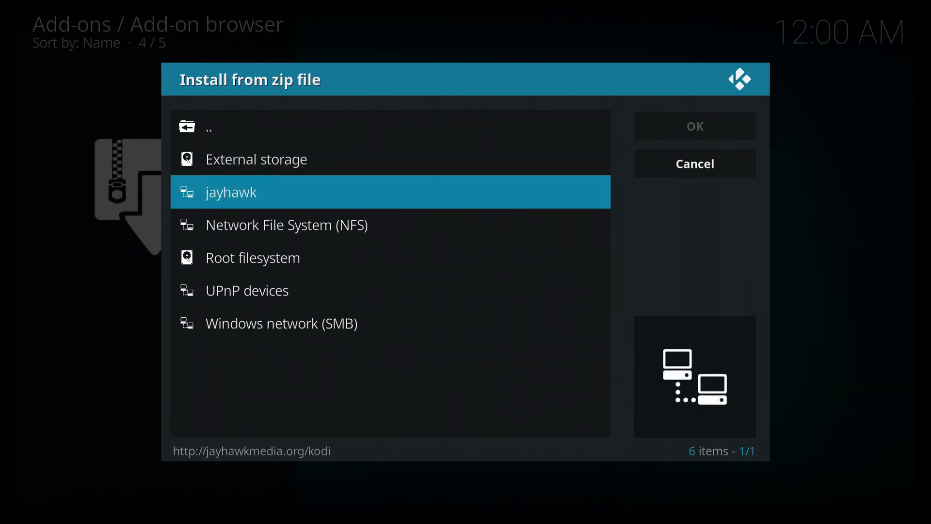
pyautogui.click(231, 191)
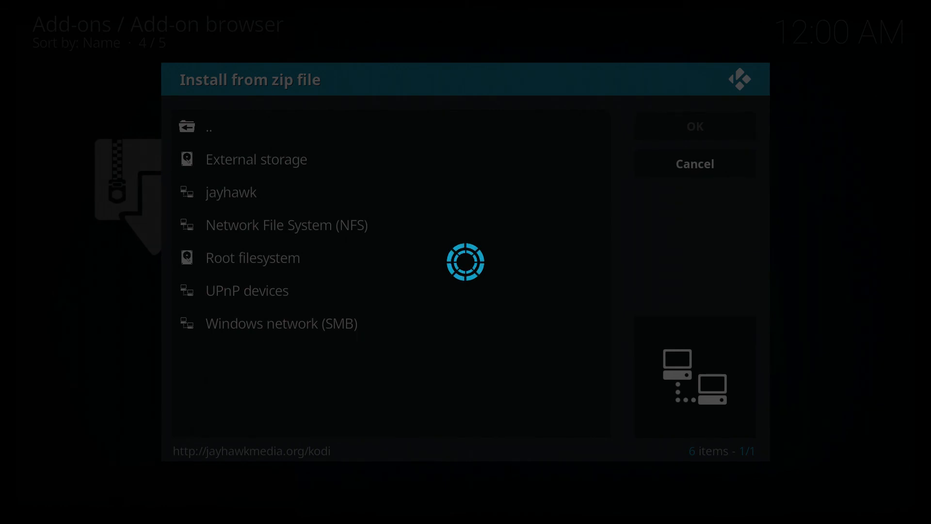
pyautogui.click(231, 191)
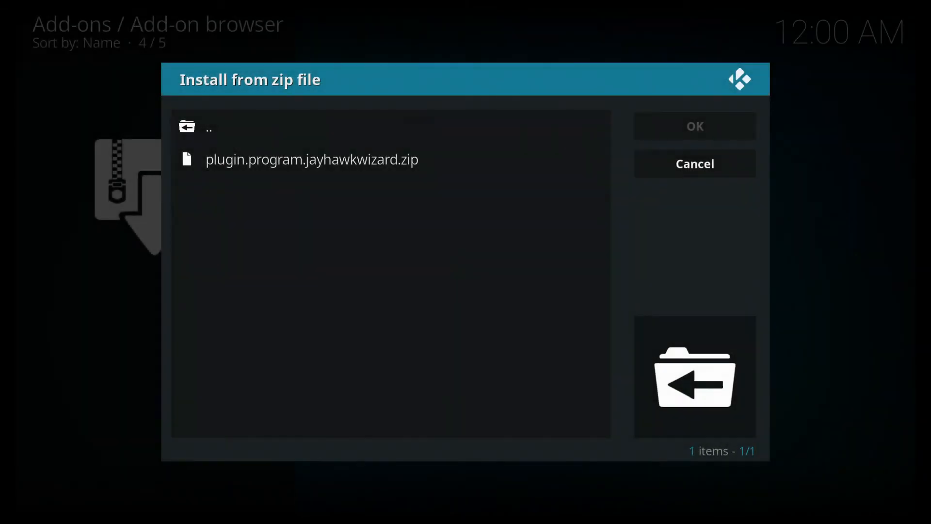
# Install plugin.program.jayhawkwizard.zip and return to the add-on browser.
pyautogui.click(312, 159)
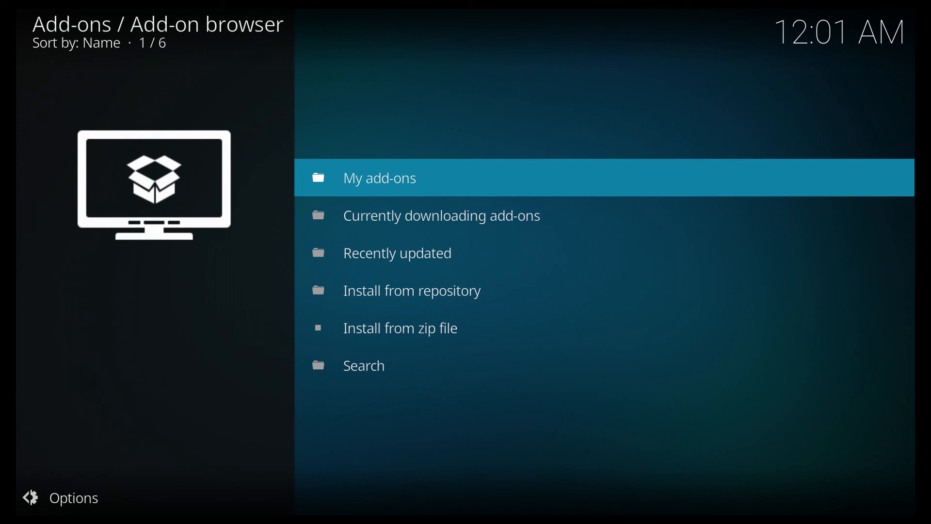
# Enter My add-ons and dismiss the JayHawk Media welcome popup before launching the wizard.
pyautogui.click(379, 177)
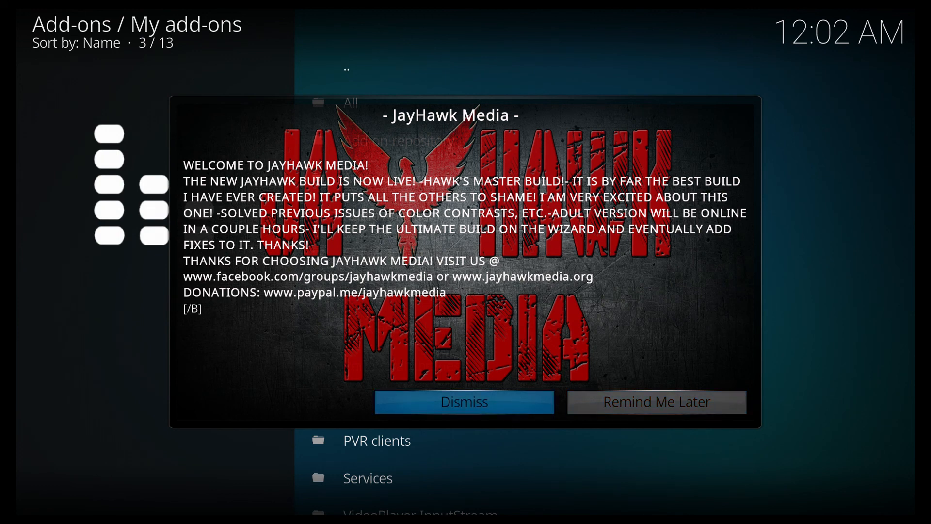
pyautogui.click(464, 402)
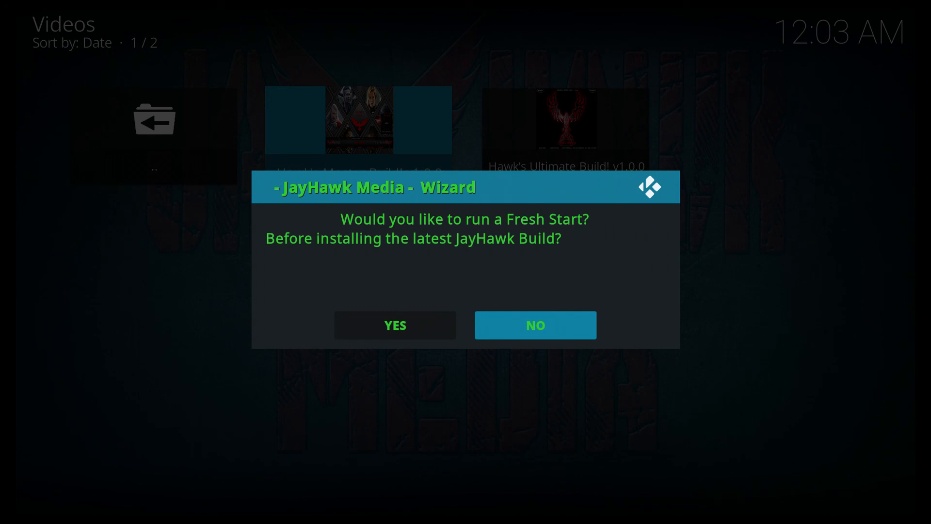
# Answer NO to the Fresh Start prompt and let the JayHawk build download complete.
pyautogui.click(533, 325)
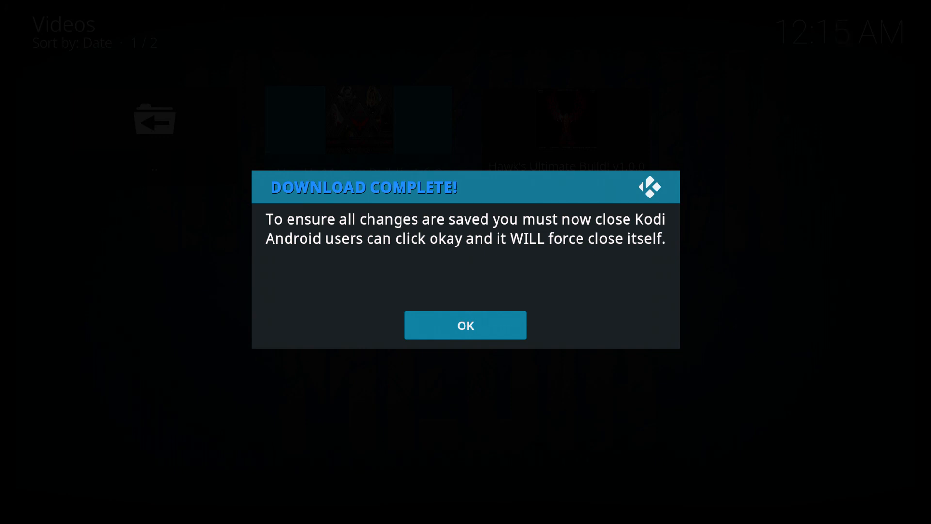
# Confirm the Download Complete notice to close Kodi, then relaunch Kodi from the launcher.
pyautogui.click(464, 325)
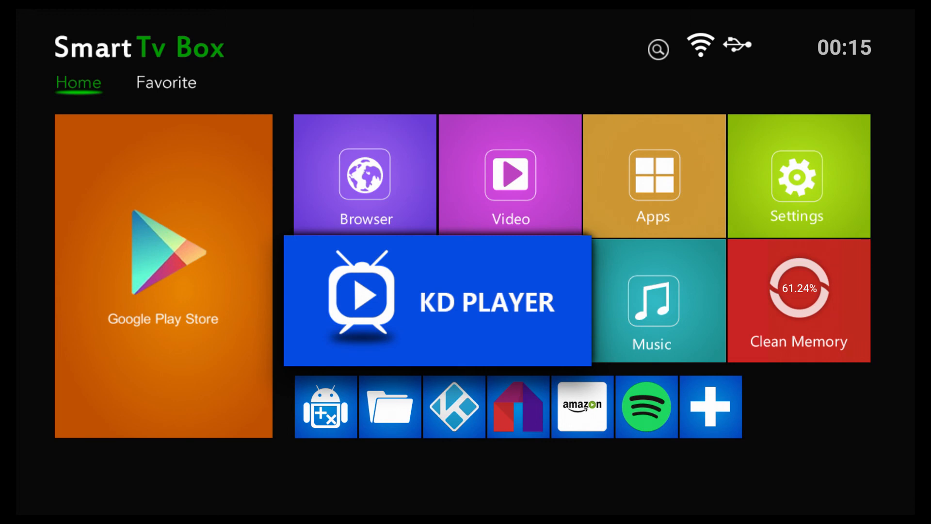
pyautogui.click(437, 300)
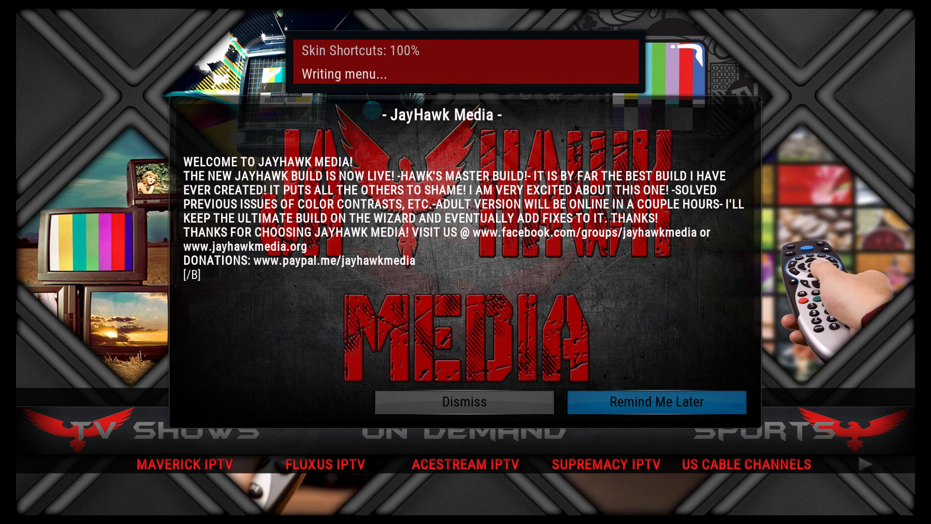
# Dismiss the JayHawk welcome popup and enter the Maverick TV music listings.
pyautogui.click(465, 401)
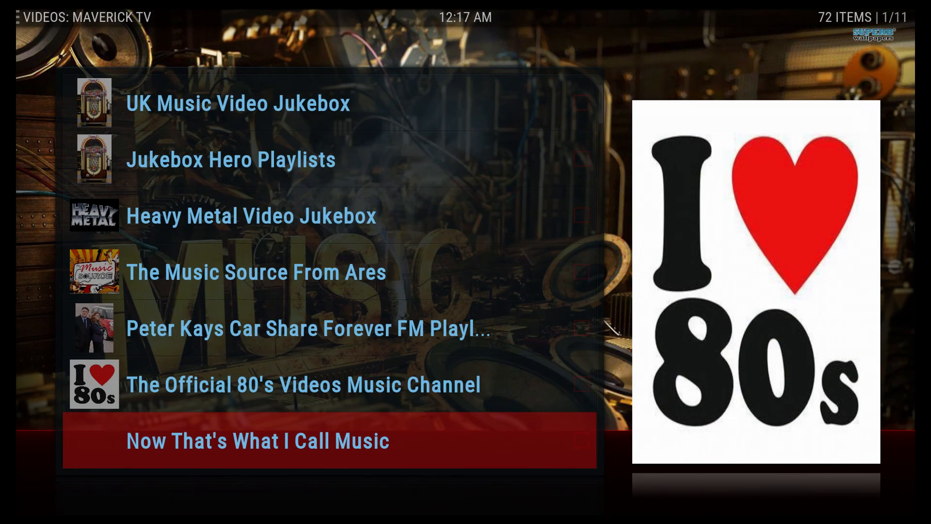
# Start The Official 80's Videos Music Channel from the Maverick TV list, playing November Rain.
pyautogui.scroll(-3)
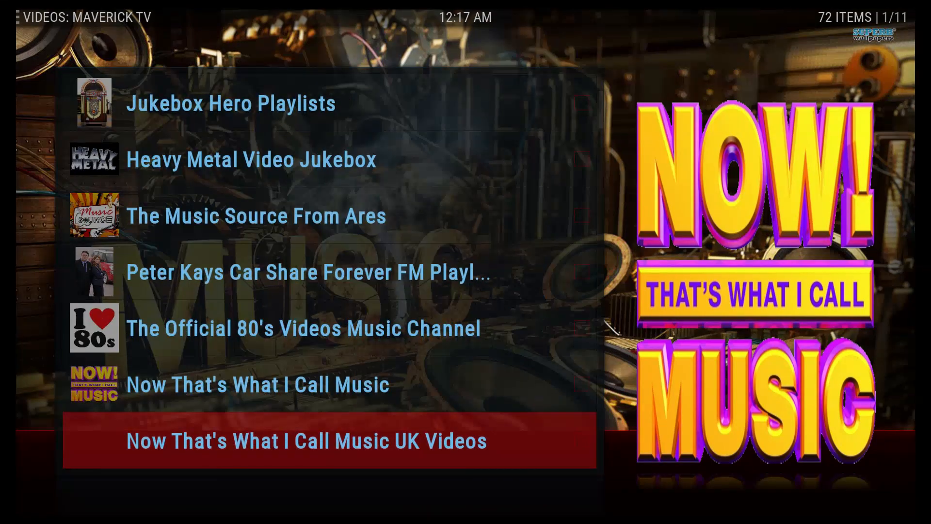
pyautogui.scroll(-3)
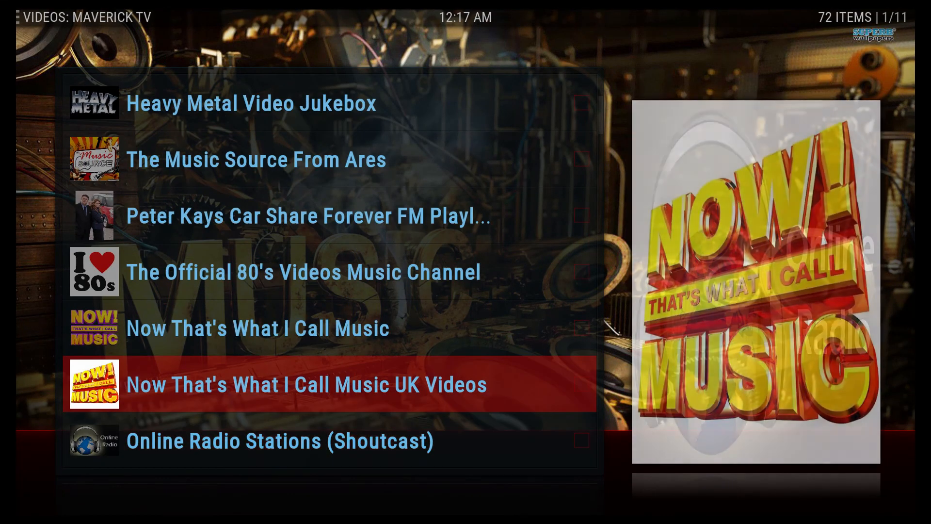
pyautogui.press('Up')
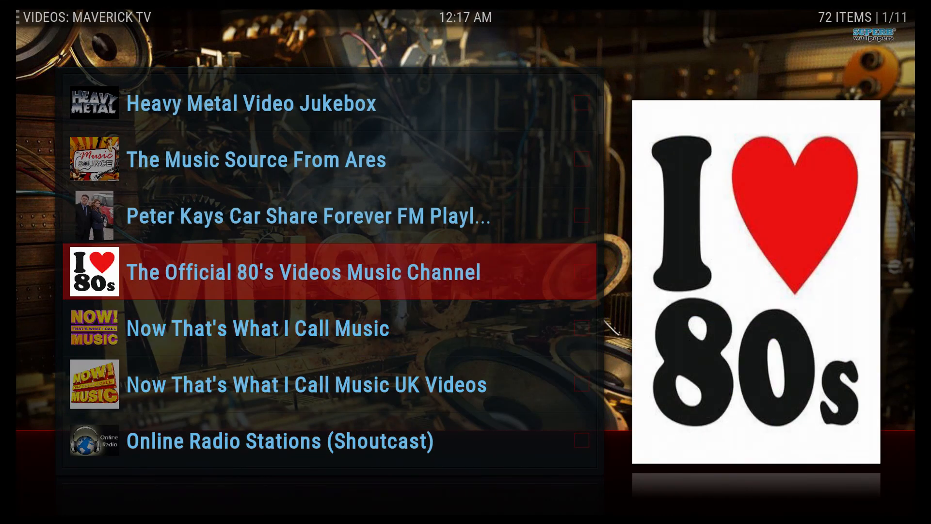
pyautogui.click(300, 271)
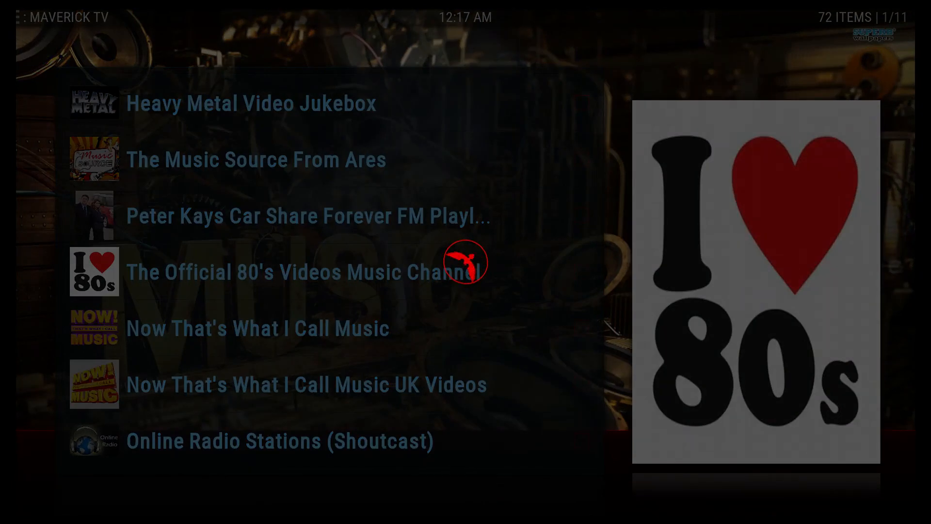
pyautogui.click(299, 271)
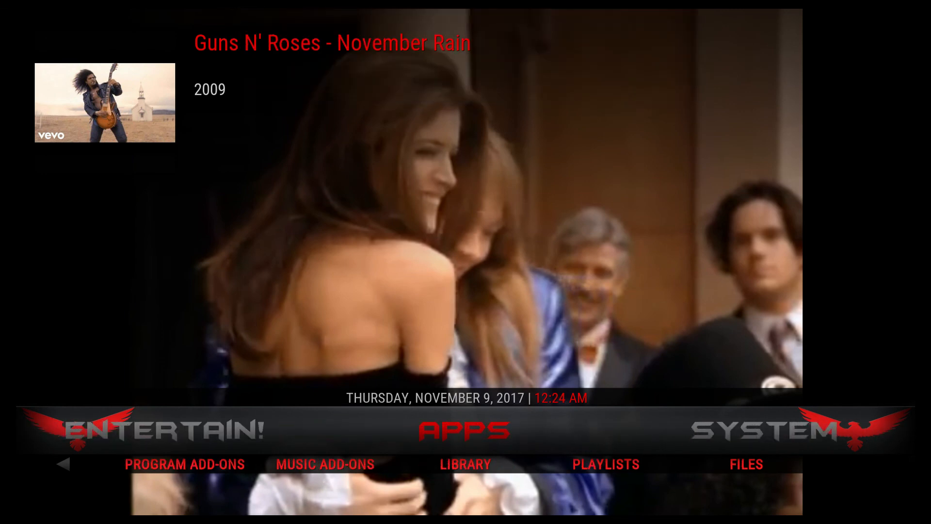
# Browse the Video Add-ons list from Poseidon down past Covenant to Limitless IPTV.
pyautogui.click(465, 463)
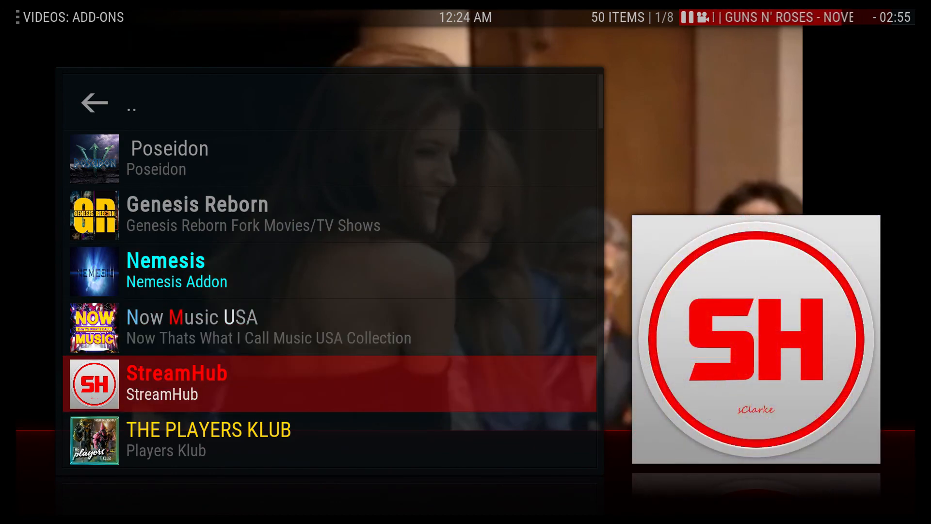
pyautogui.scroll(-3)
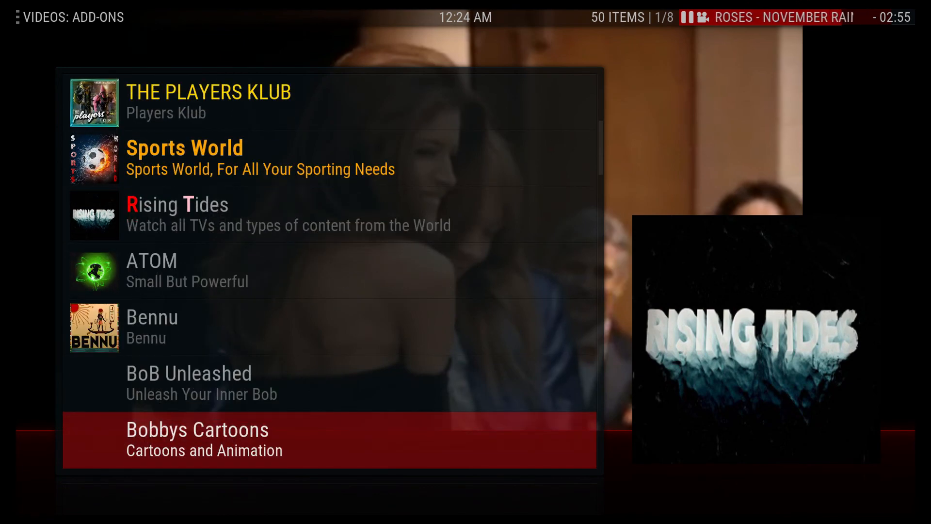
pyautogui.press('Up')
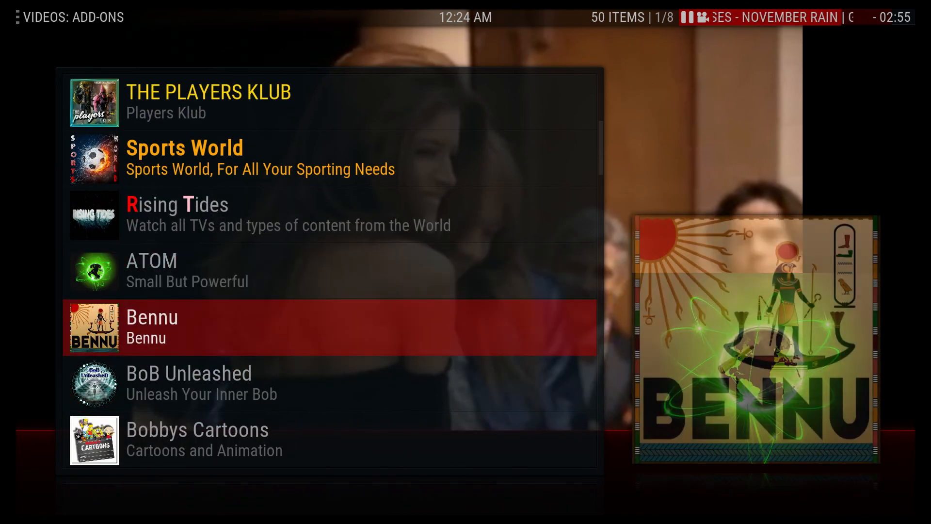
pyautogui.scroll(-3)
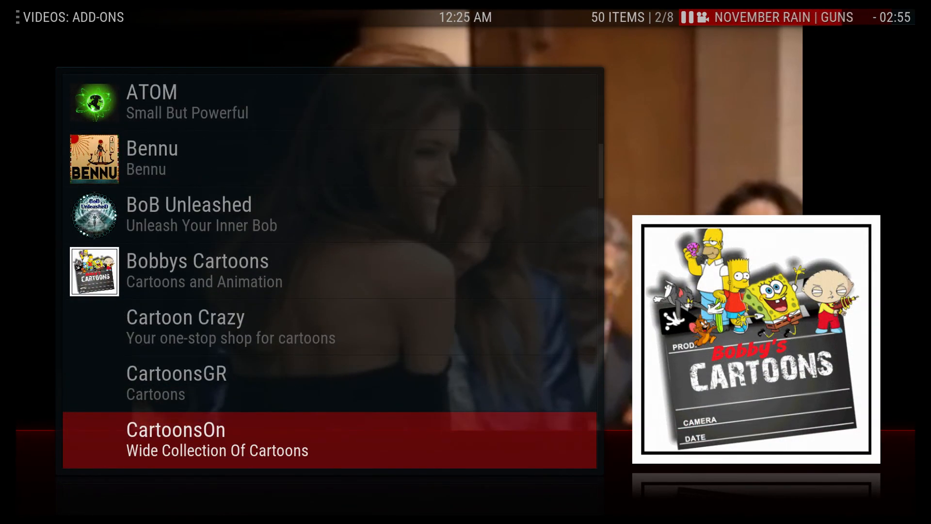
pyautogui.scroll(-3)
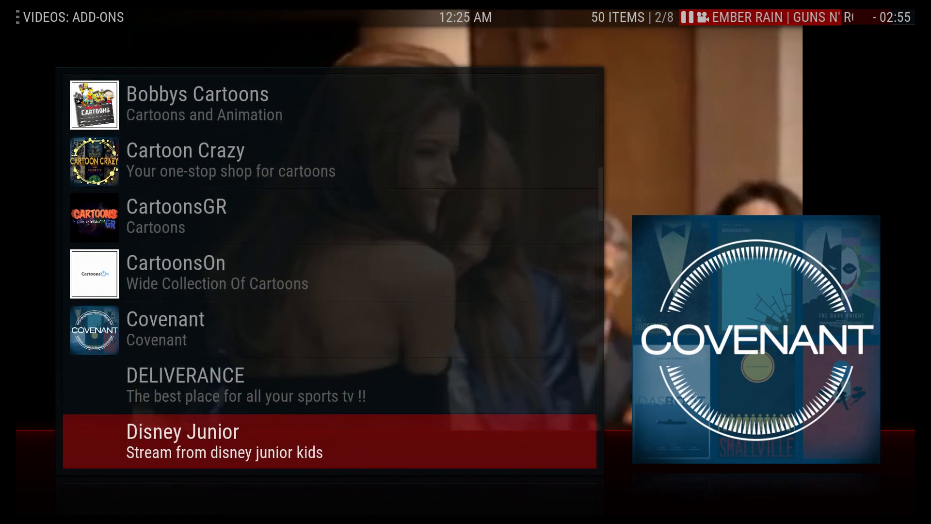
pyautogui.scroll(-3)
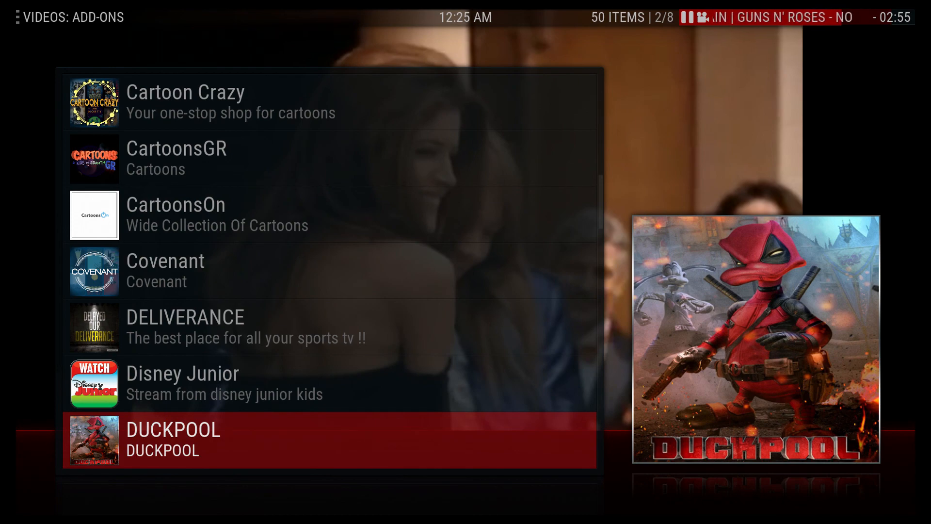
pyautogui.scroll(-3)
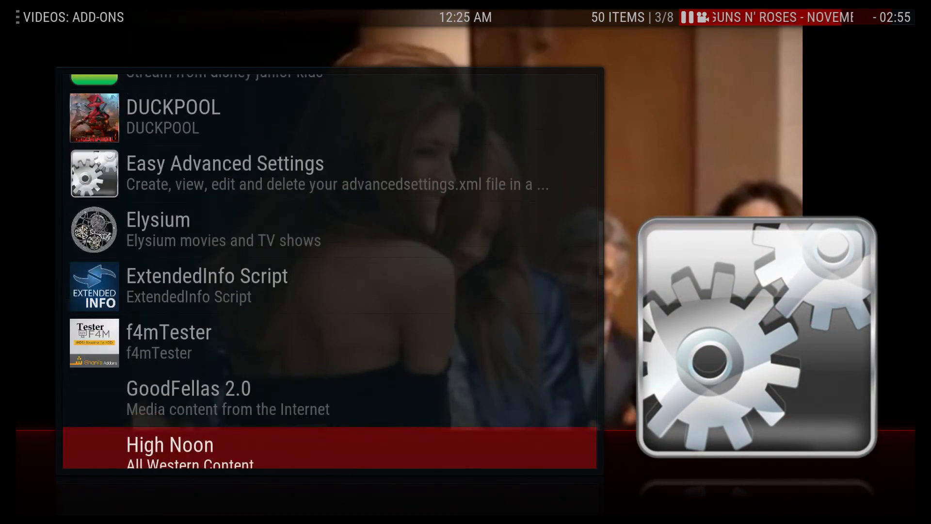
pyautogui.scroll(-3)
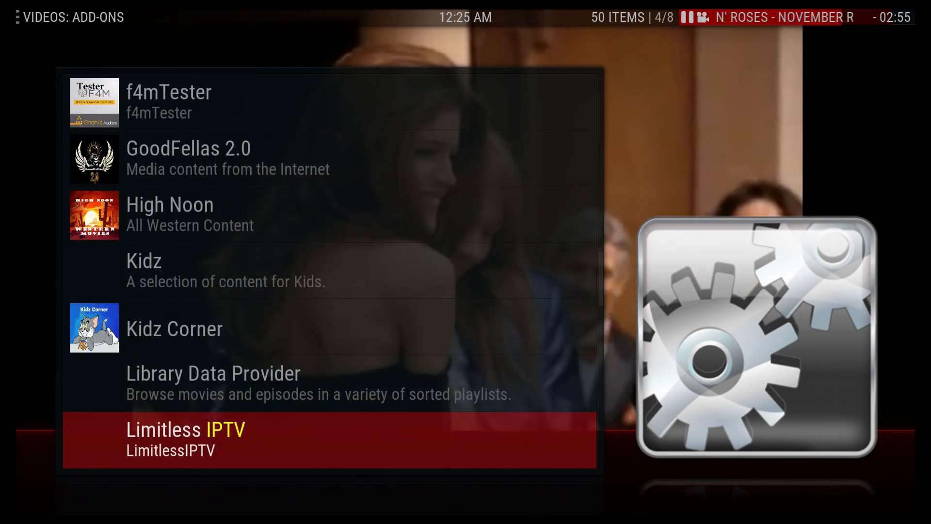